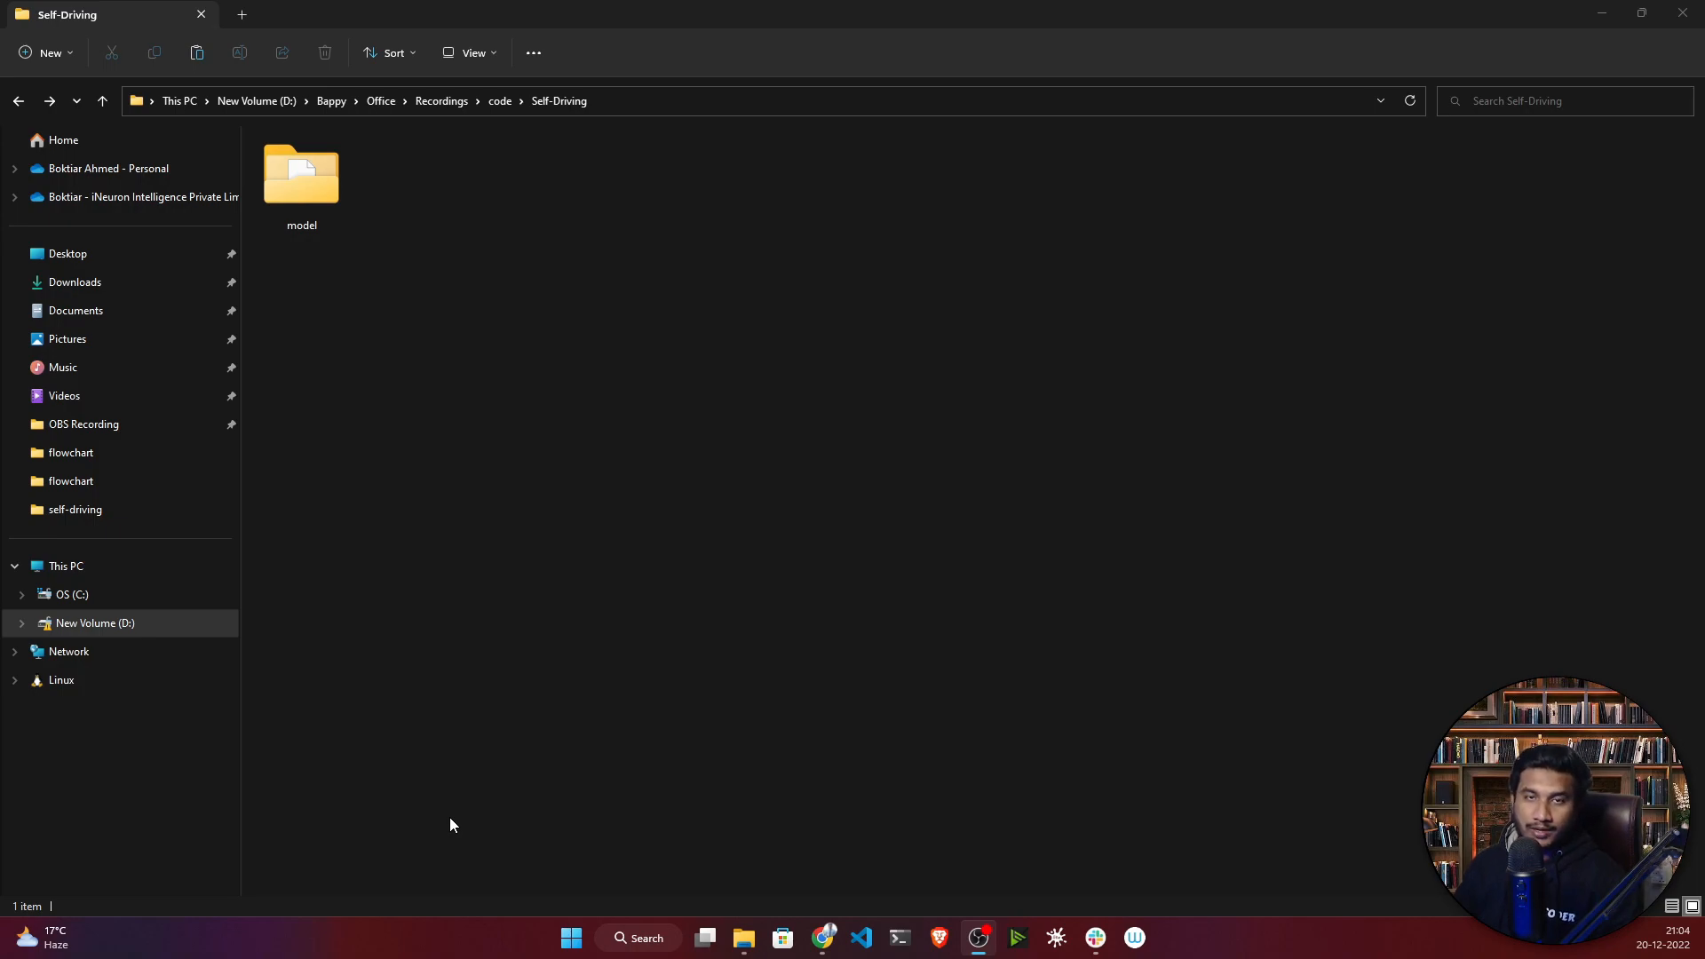
pyautogui.moveTo(511, 249)
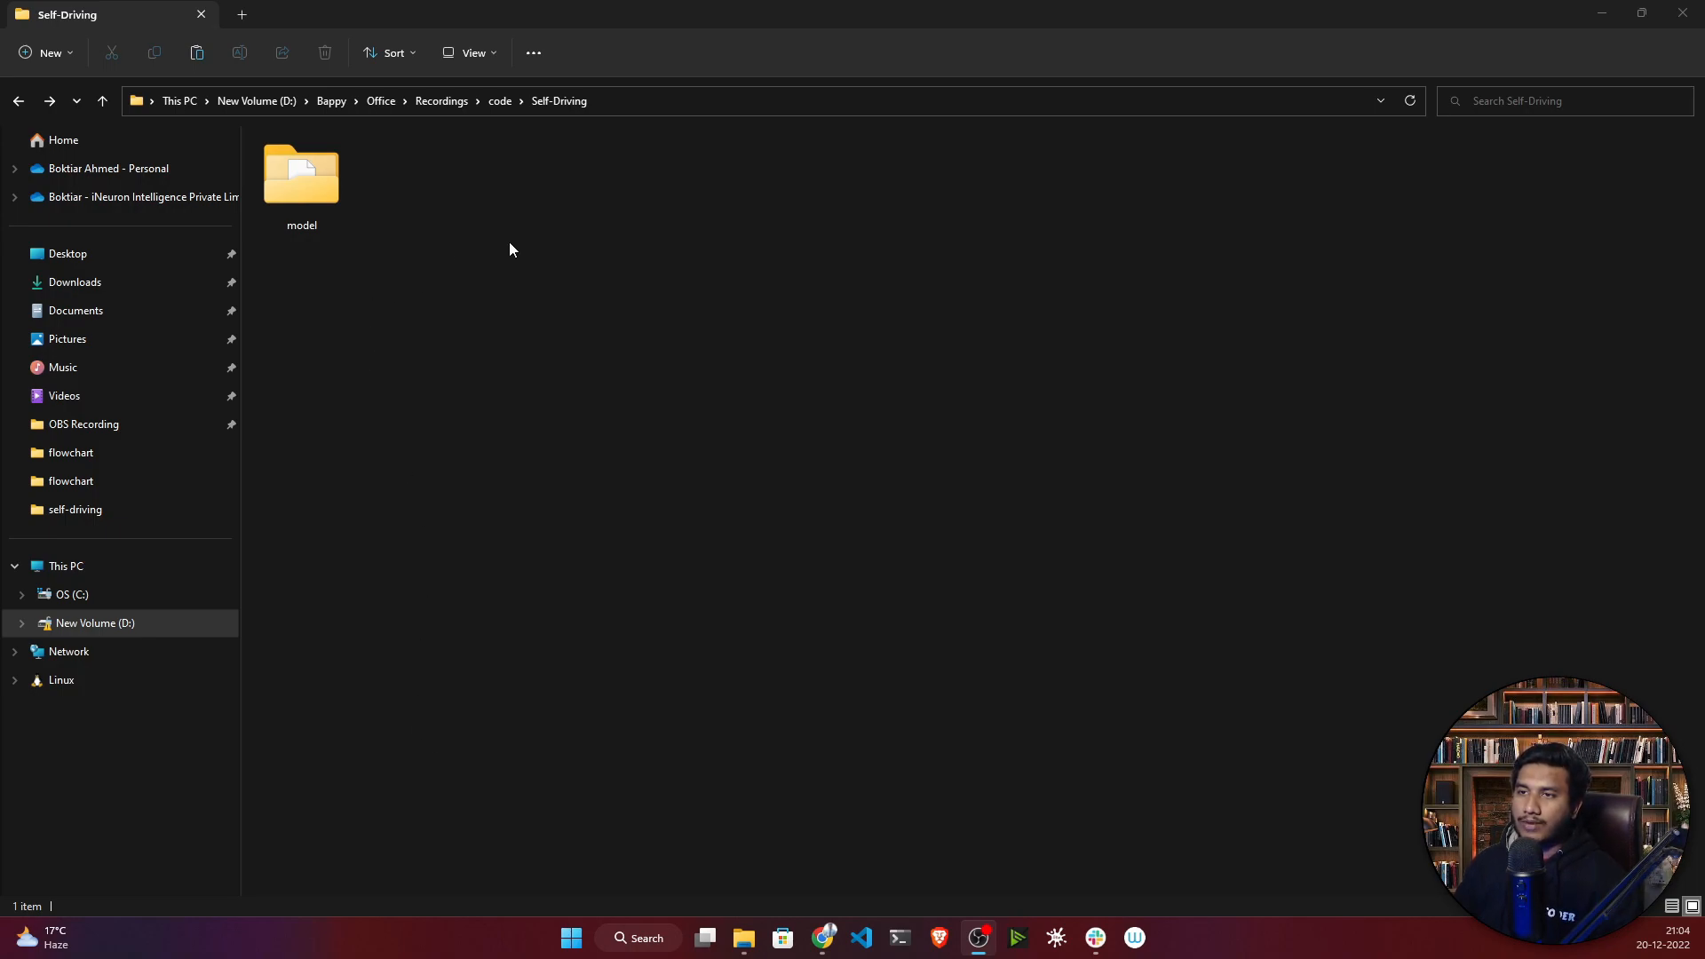
pyautogui.moveTo(534, 159)
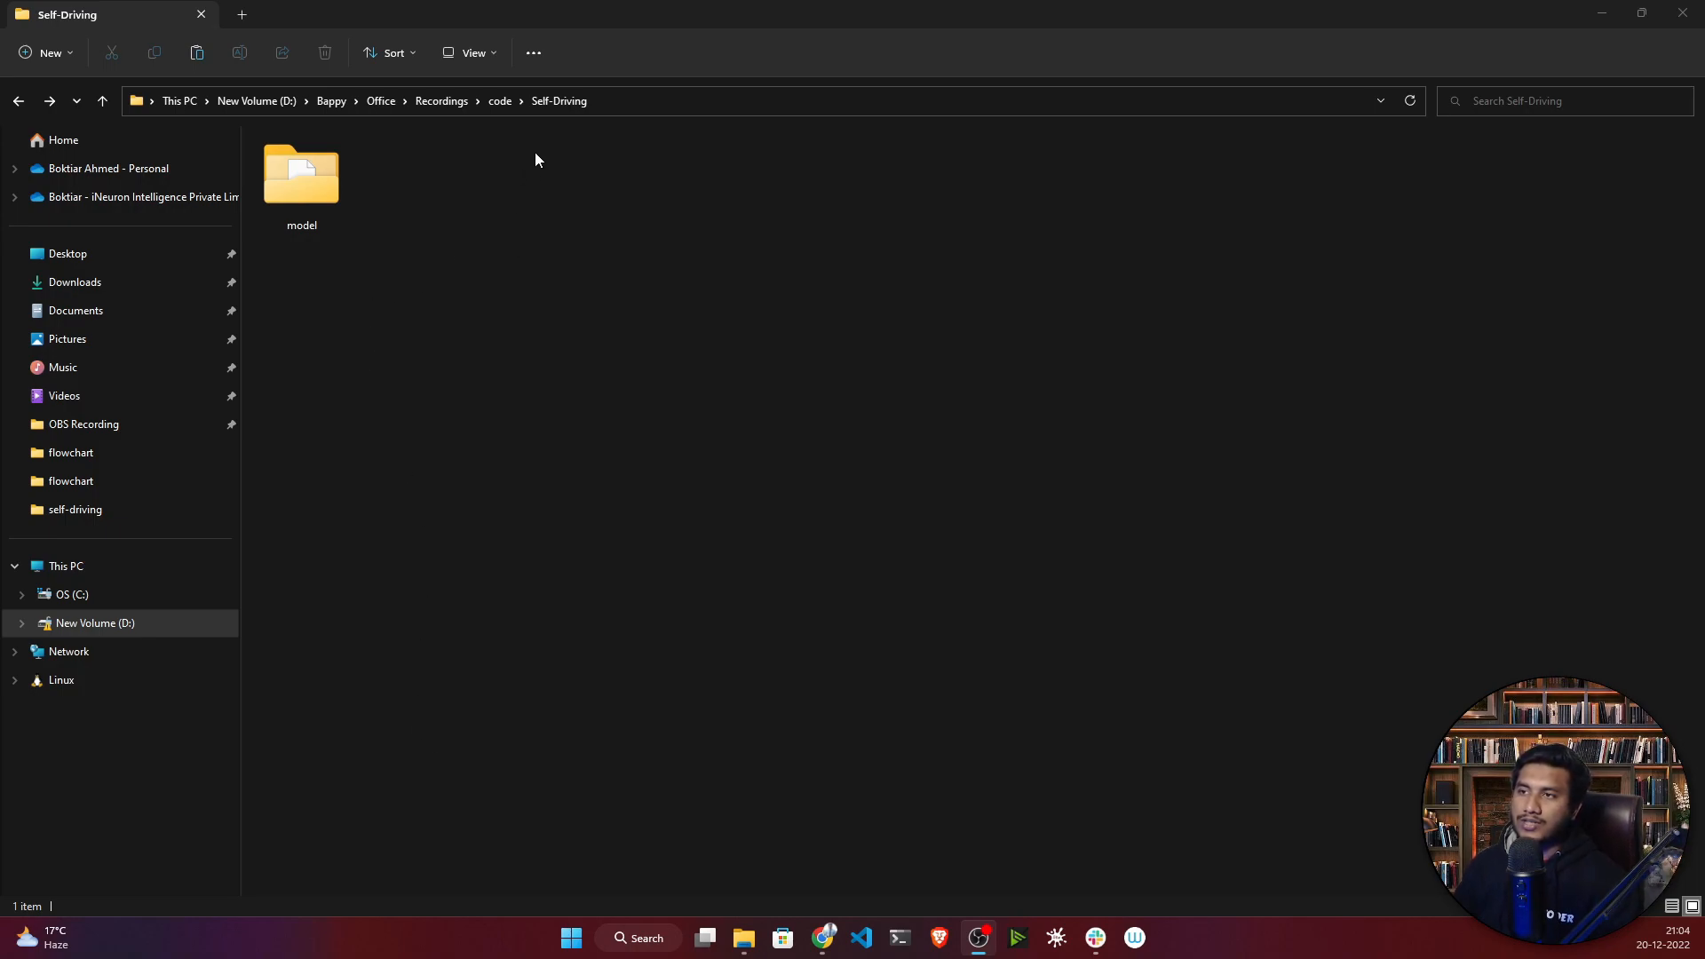
pyautogui.moveTo(553, 226)
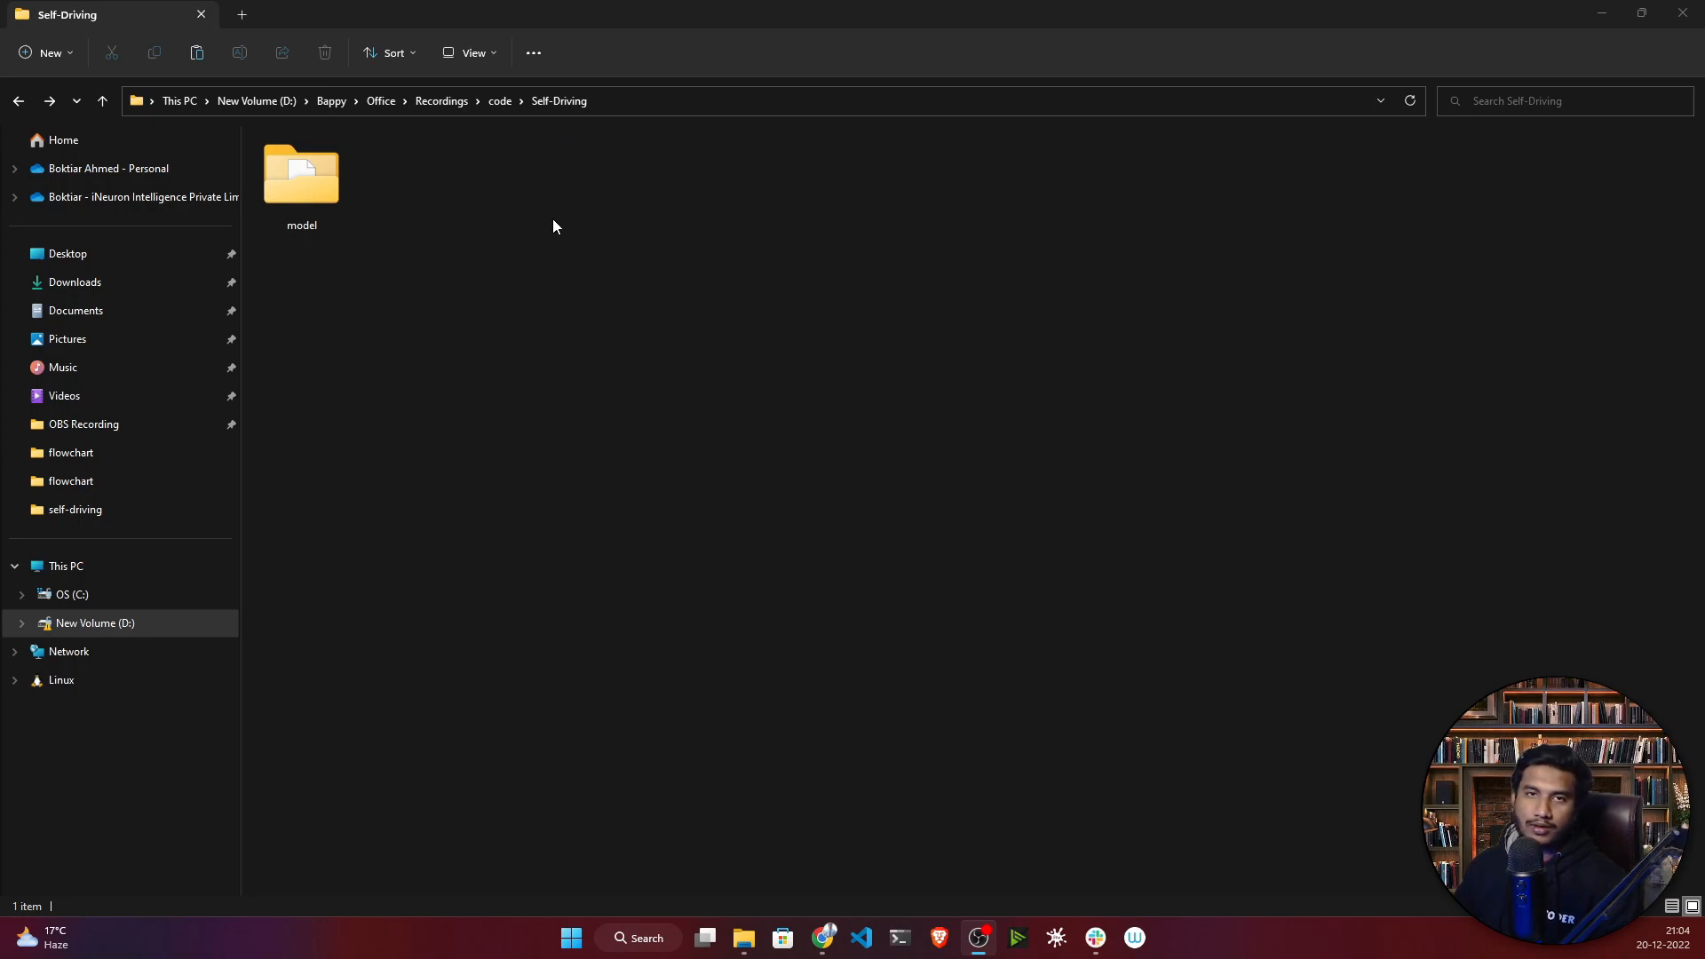
pyautogui.moveTo(556, 250)
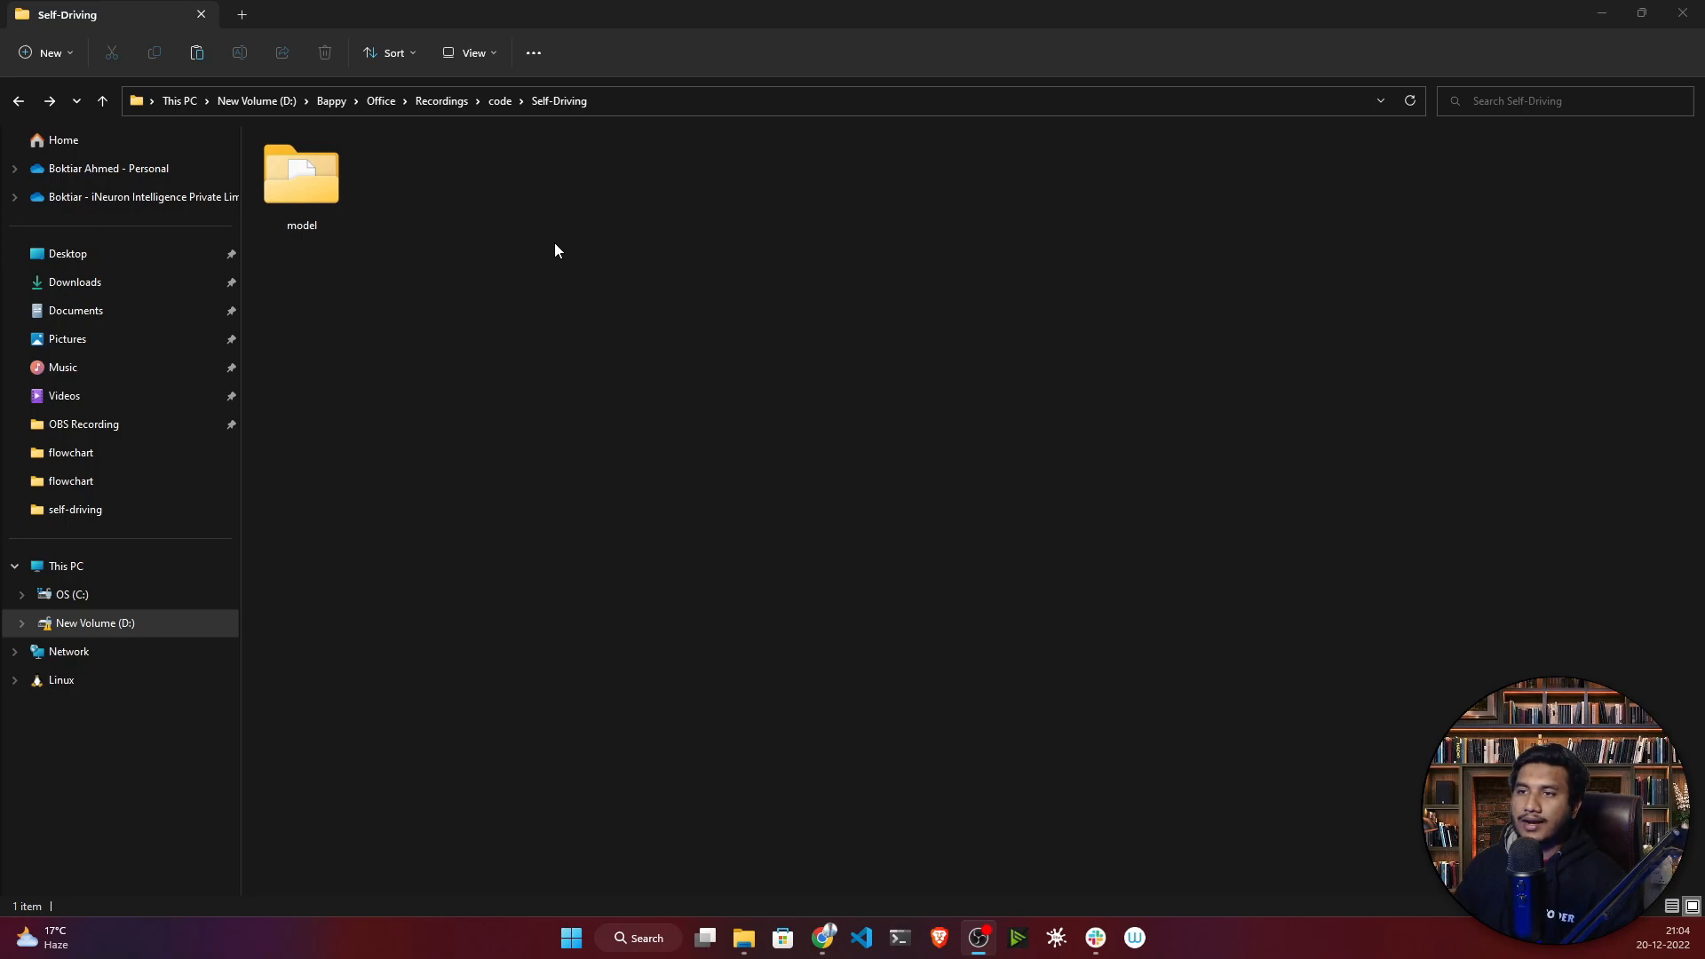
# Check the model folder's contents, then open a terminal in the Self-Driving folder.
pyautogui.click(301, 180)
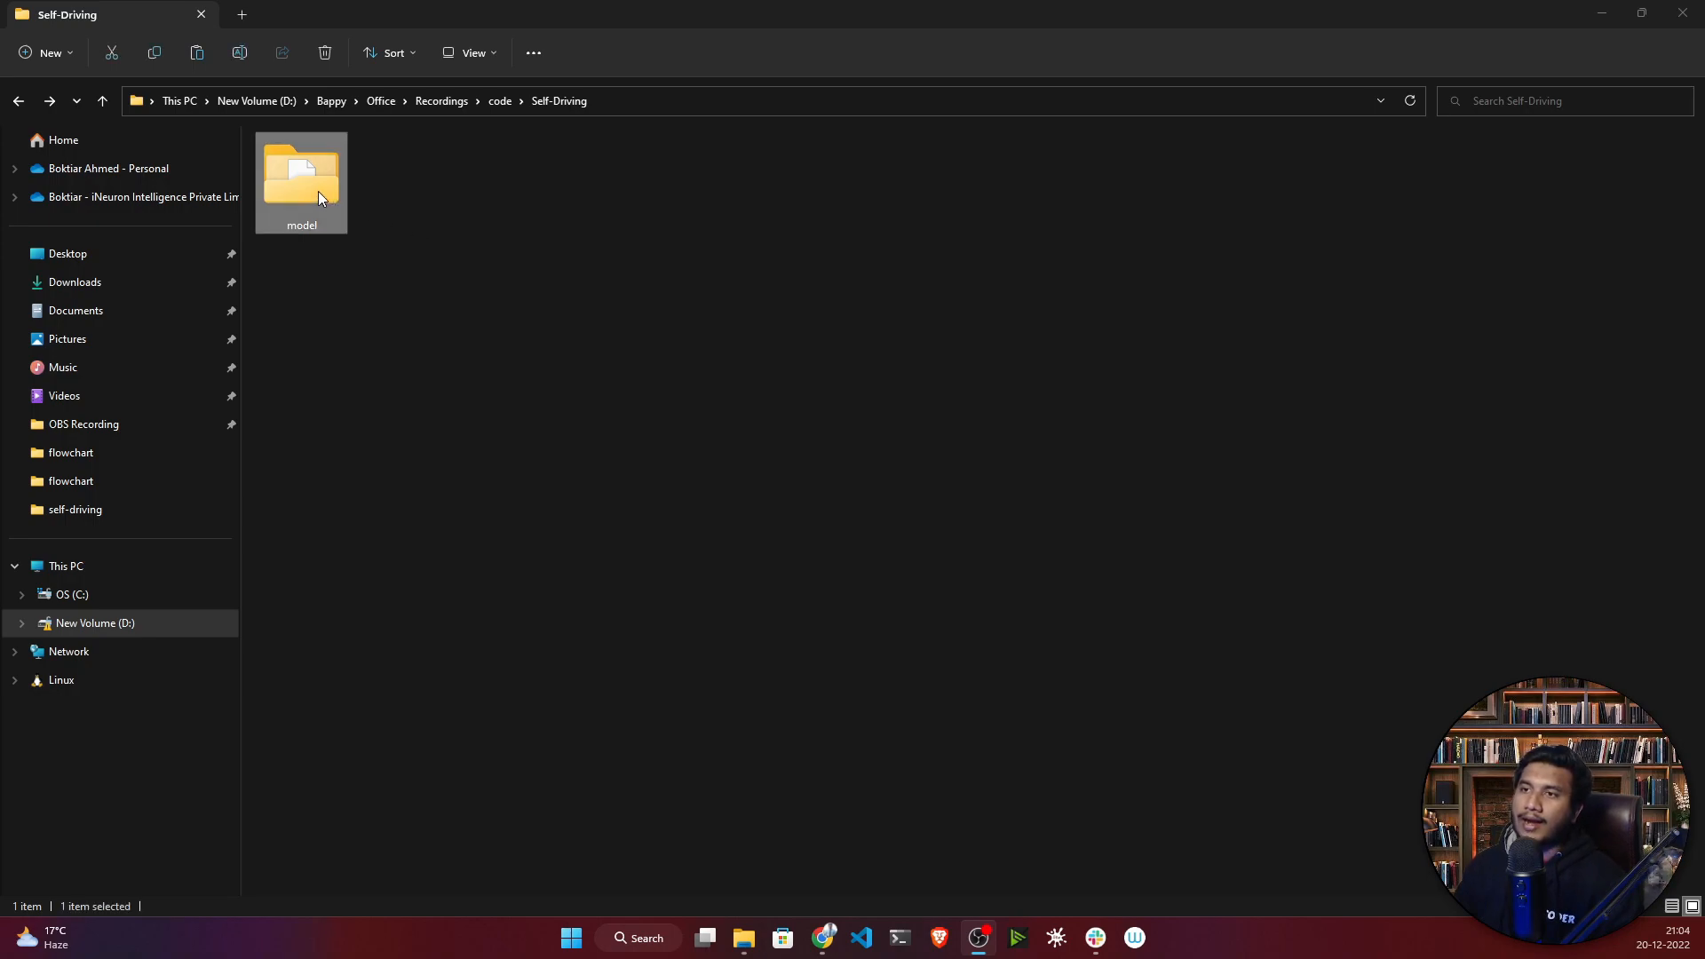
pyautogui.doubleClick(301, 175)
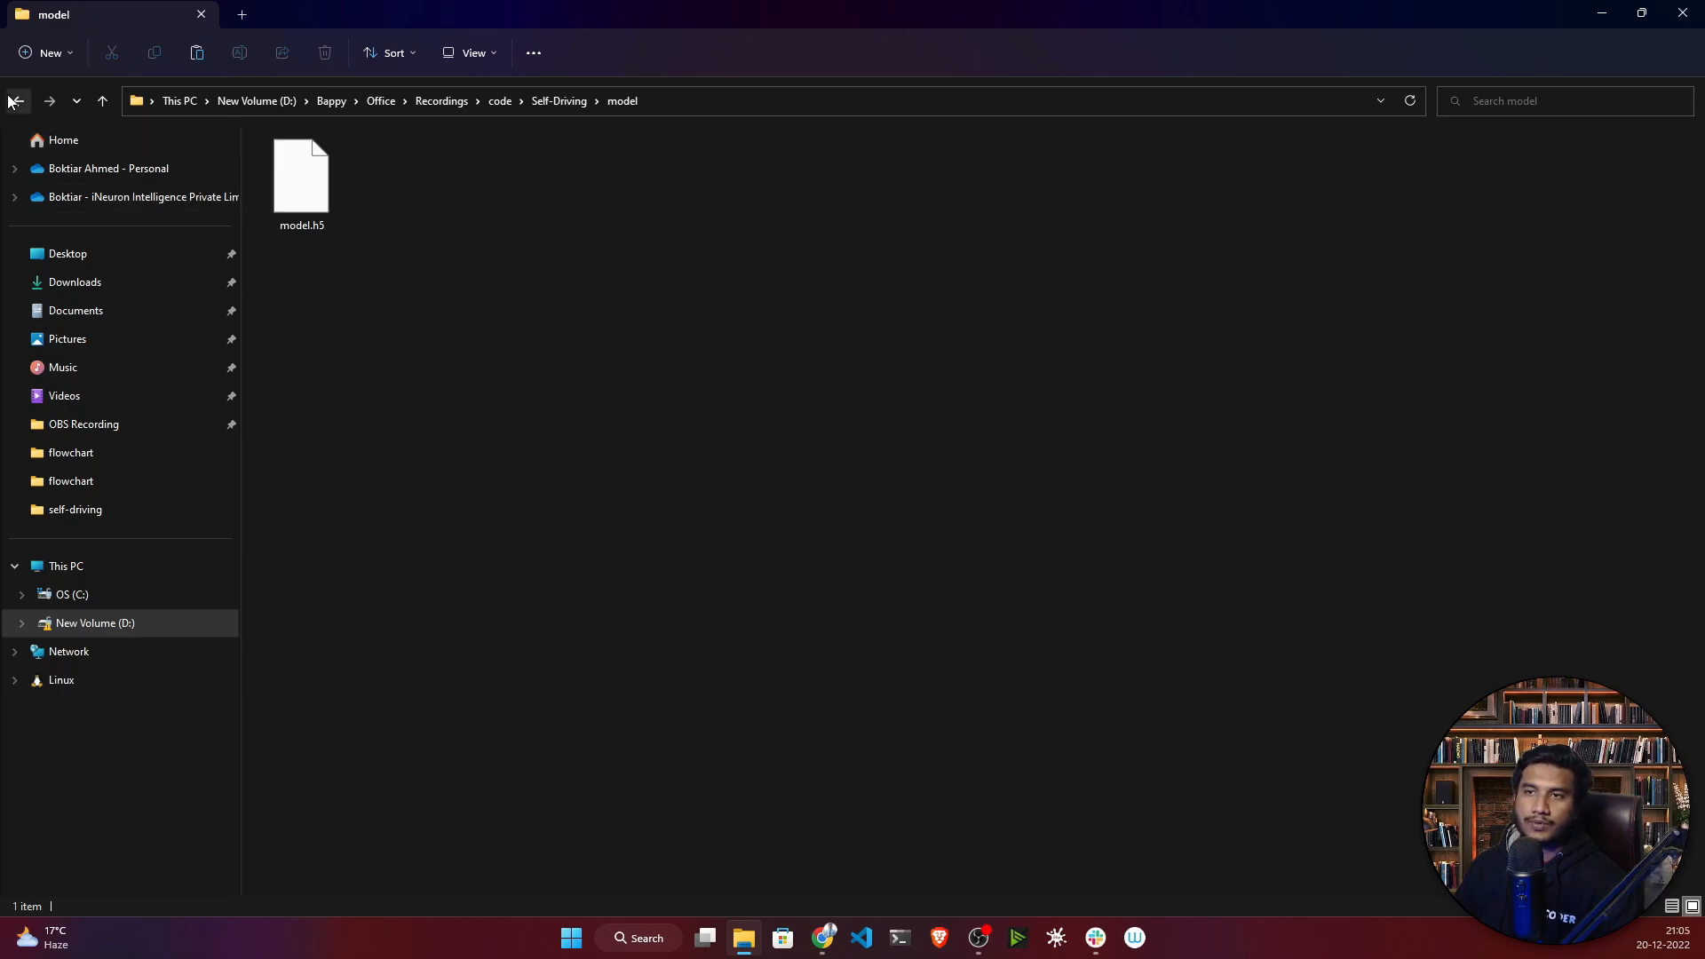
pyautogui.click(18, 101)
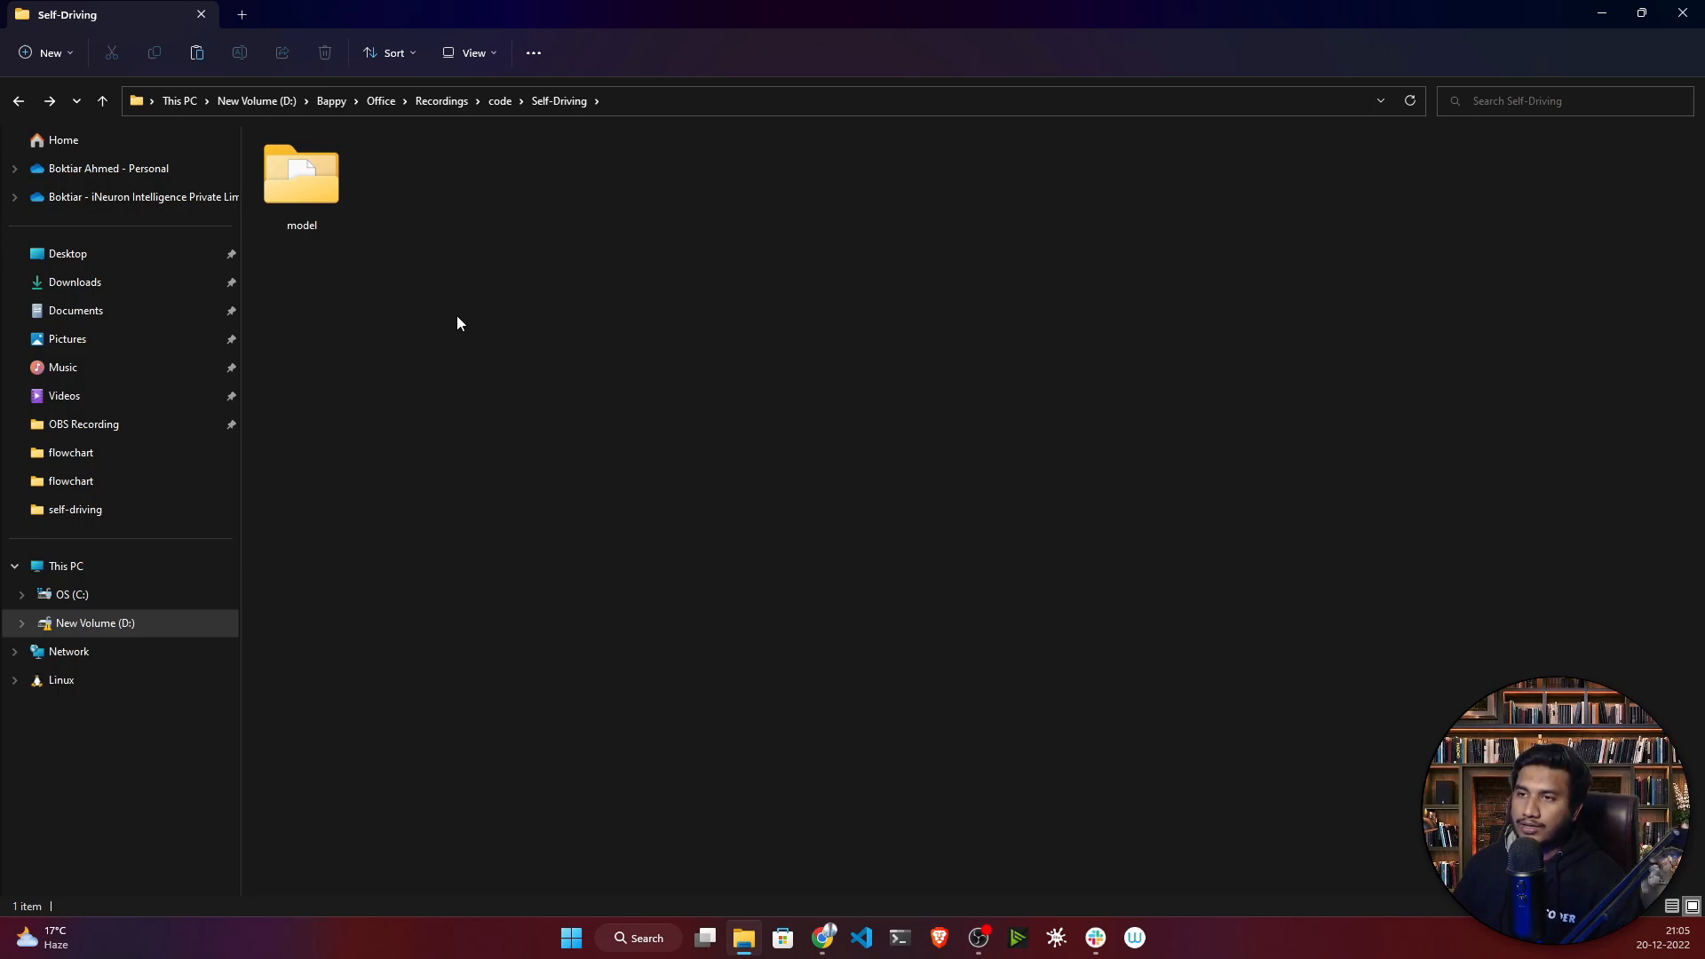
pyautogui.rightClick(457, 323)
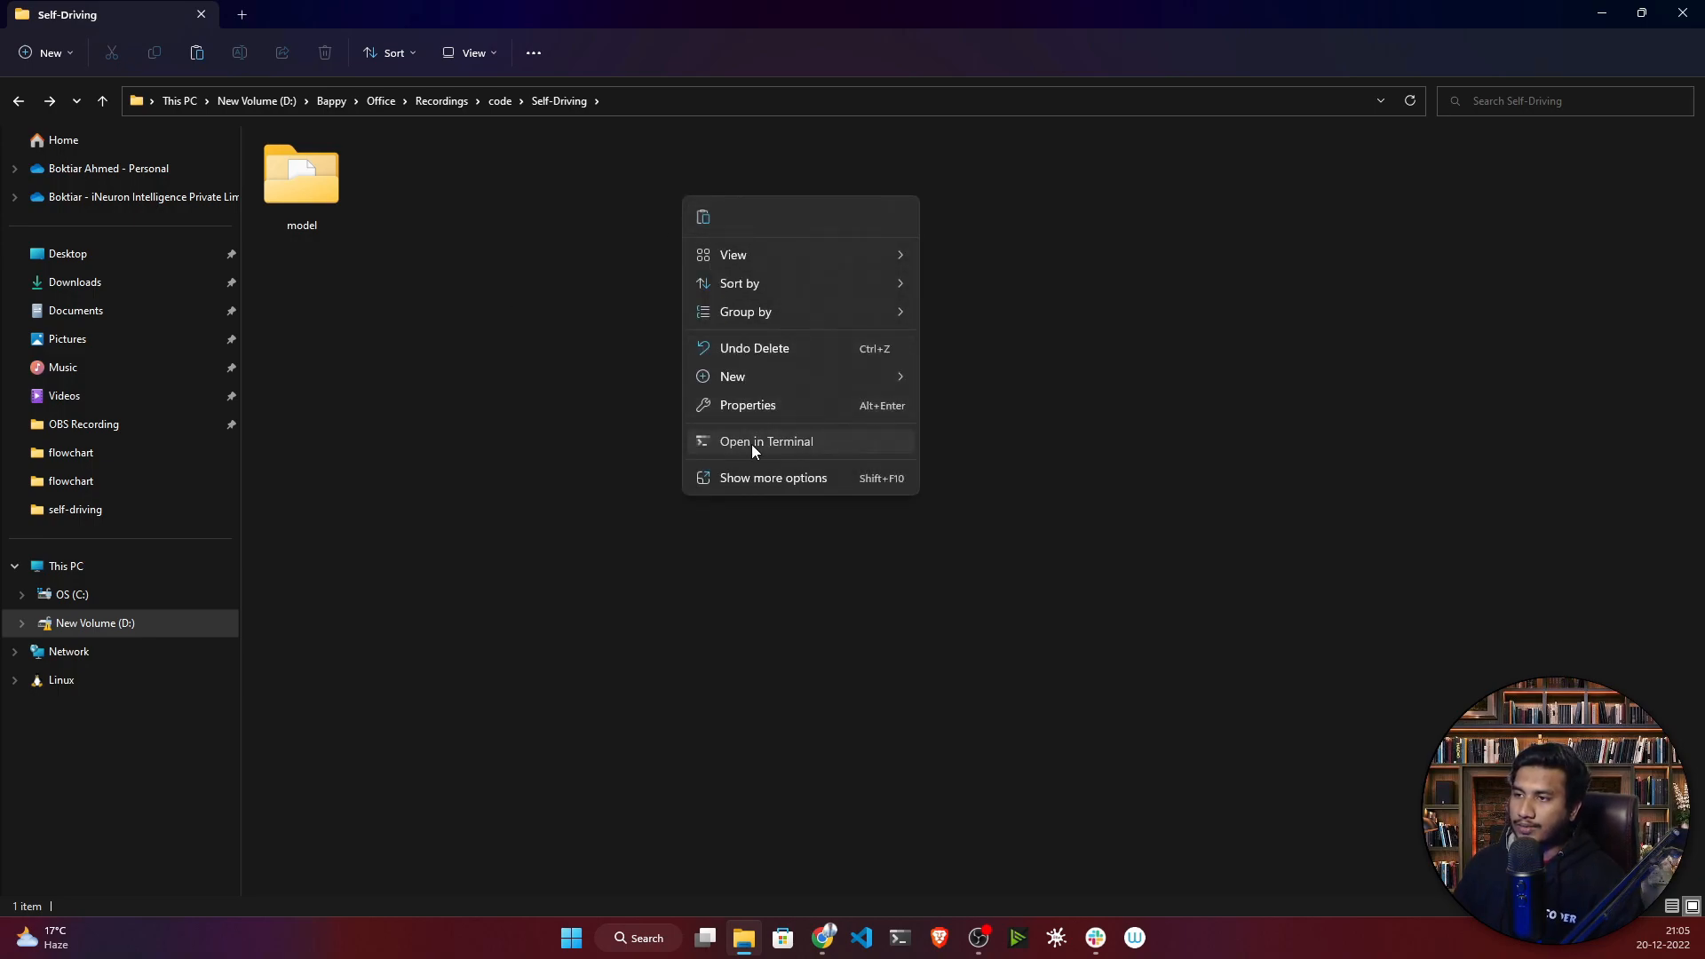
pyautogui.click(766, 441)
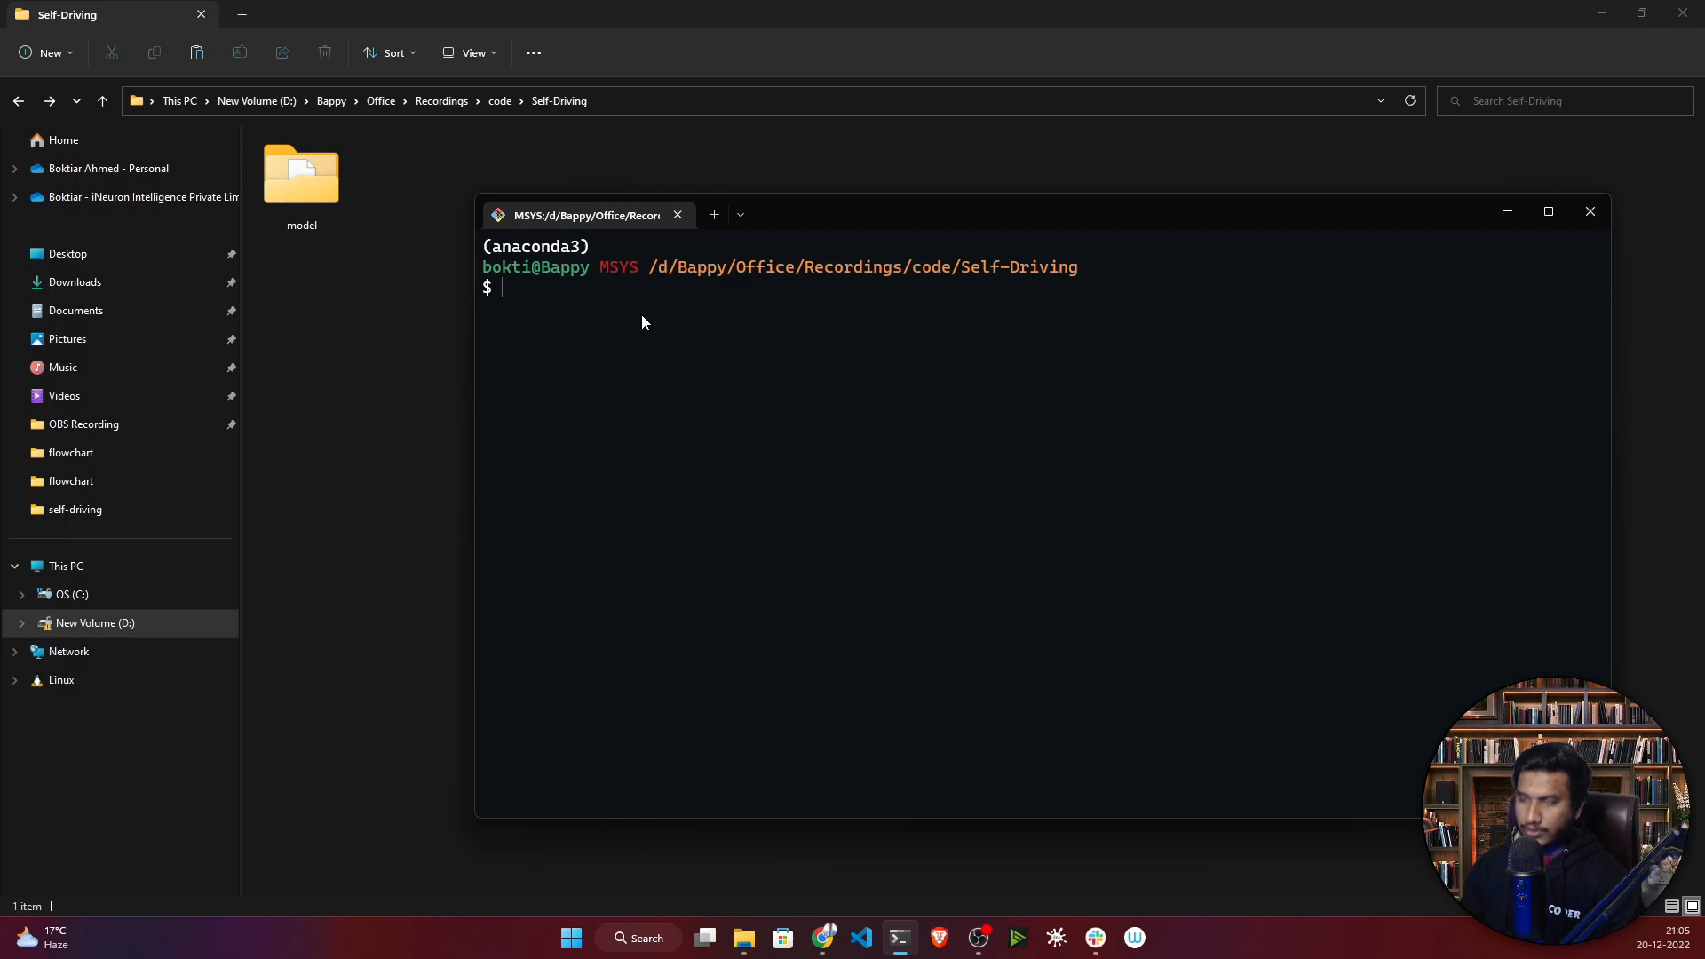
# Create conda environment 'car' with Python 3.7 via 'conda create -n car python=3.7 -y'.
pyautogui.write('conda')
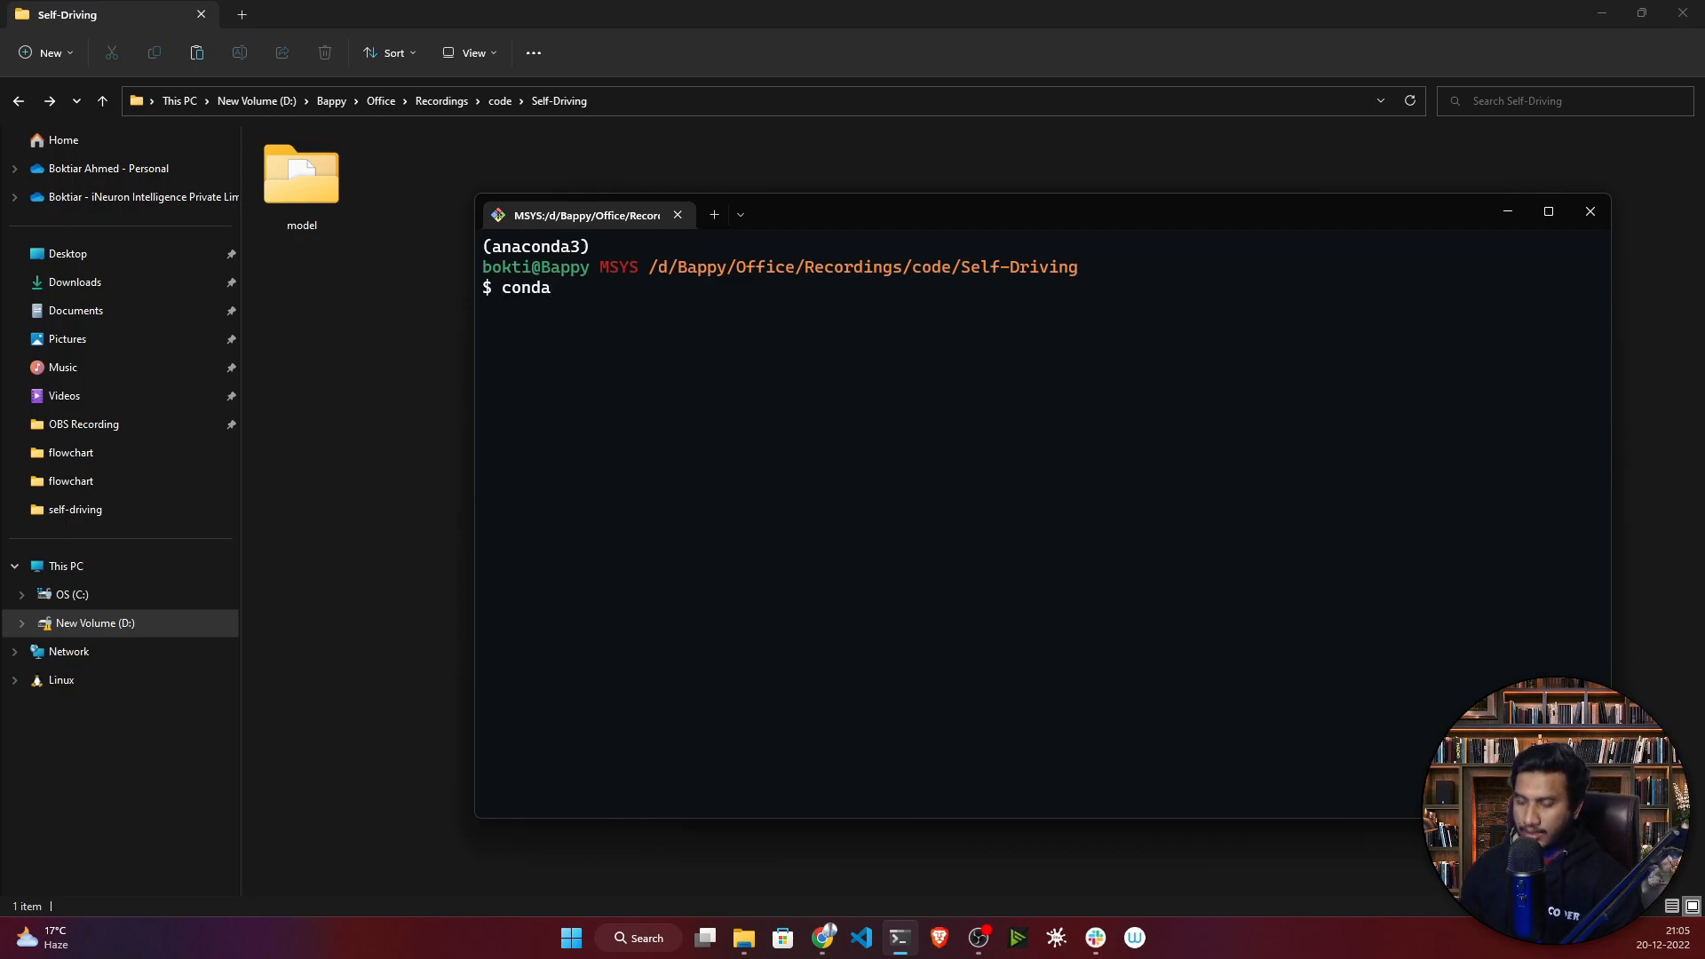
pyautogui.write('create')
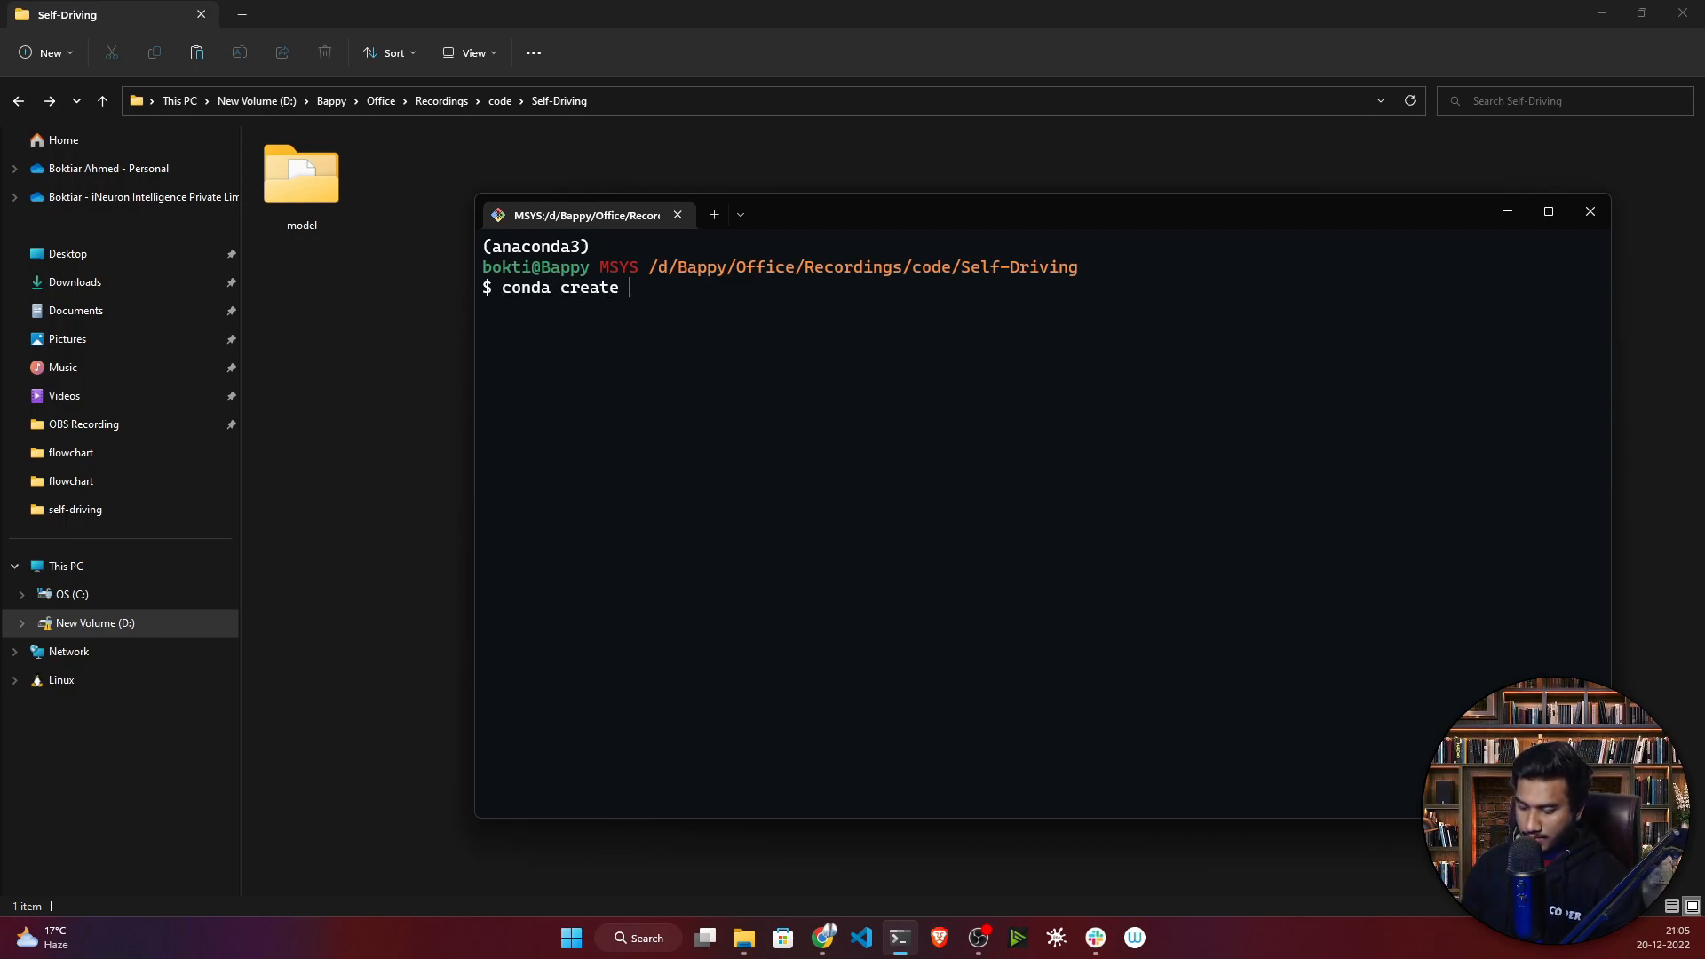
pyautogui.write('-n')
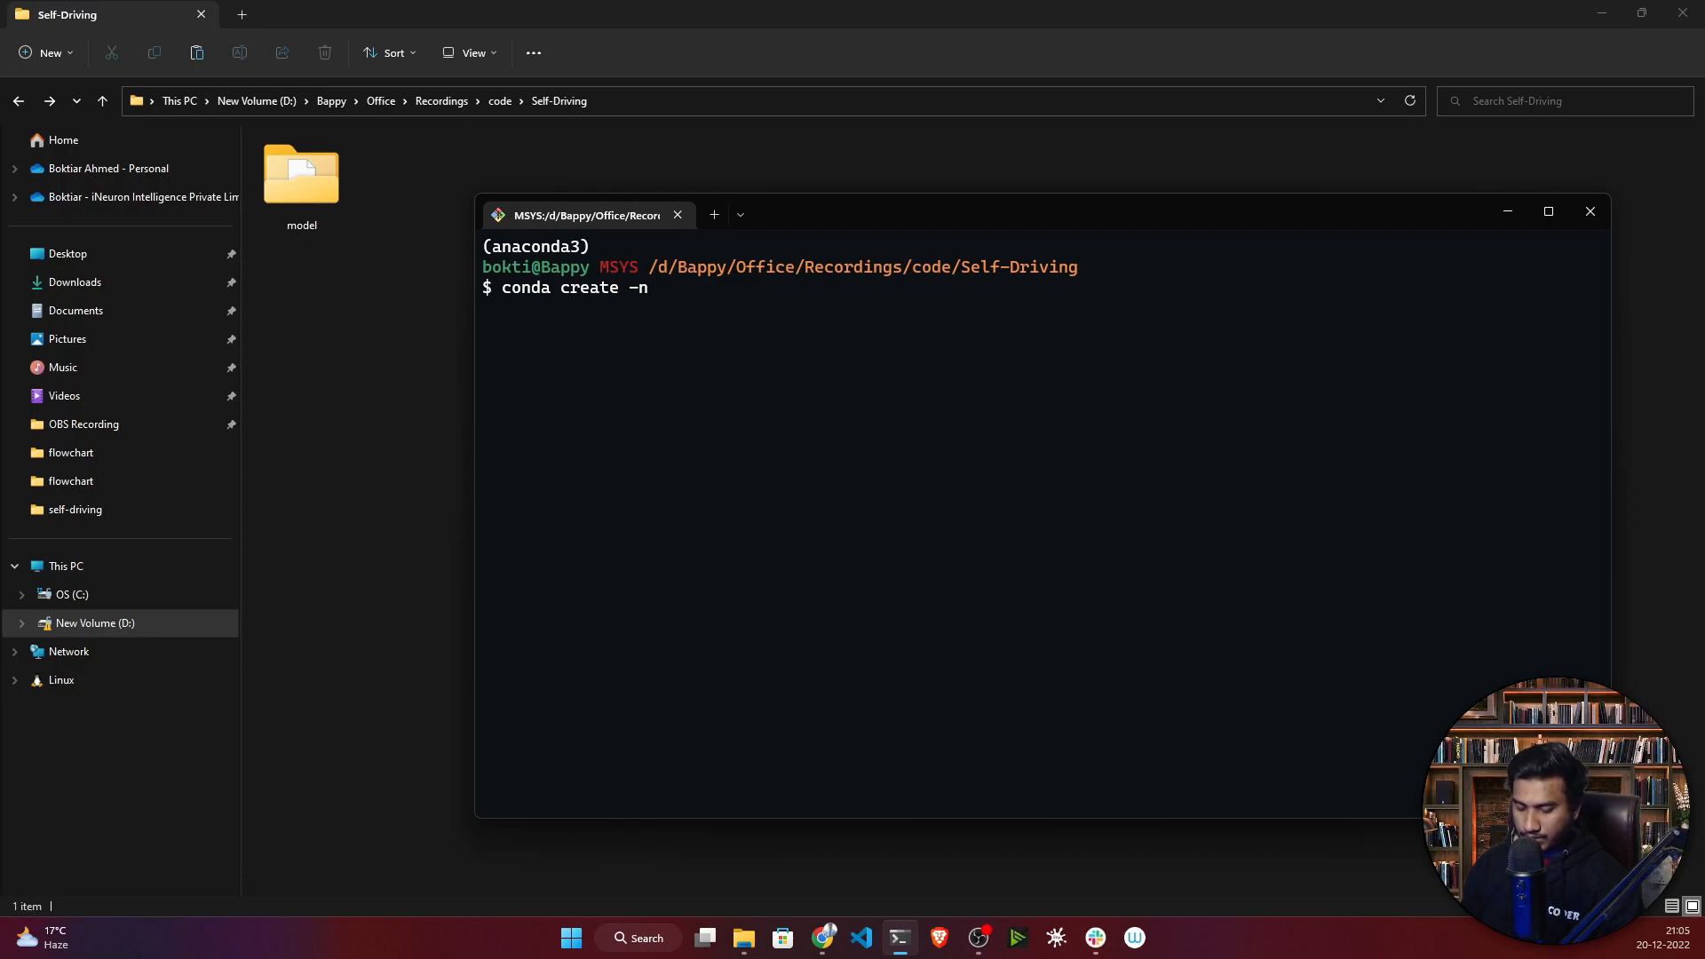
pyautogui.write('car python')
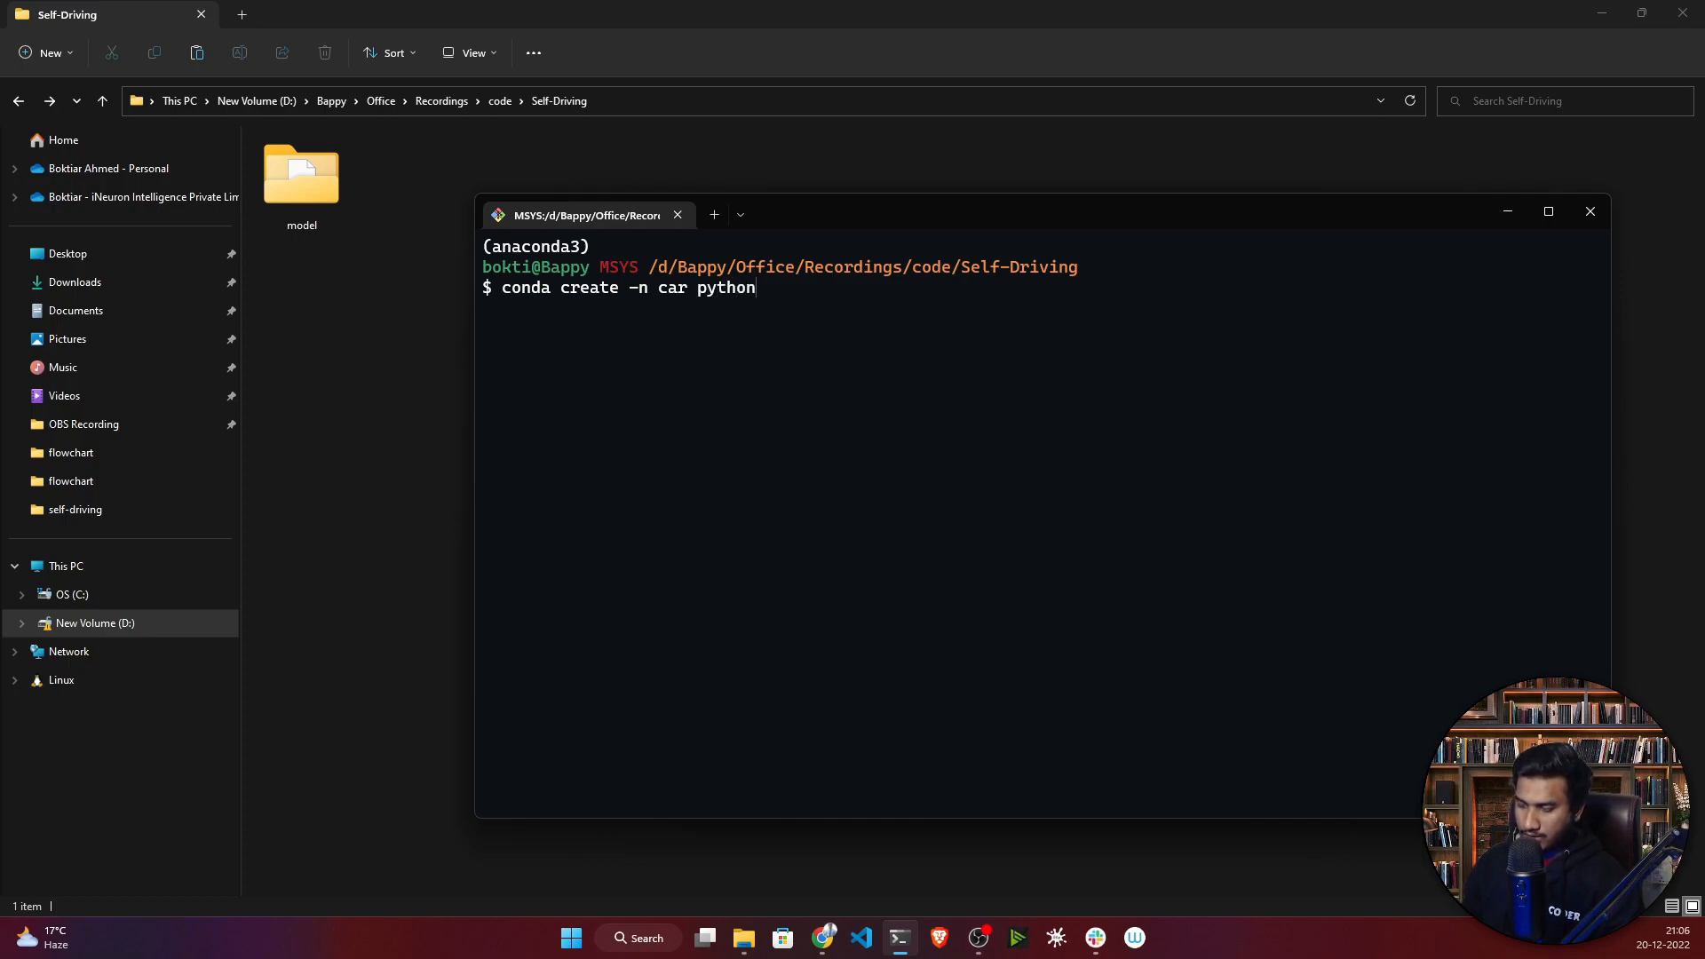
pyautogui.write('=3.7')
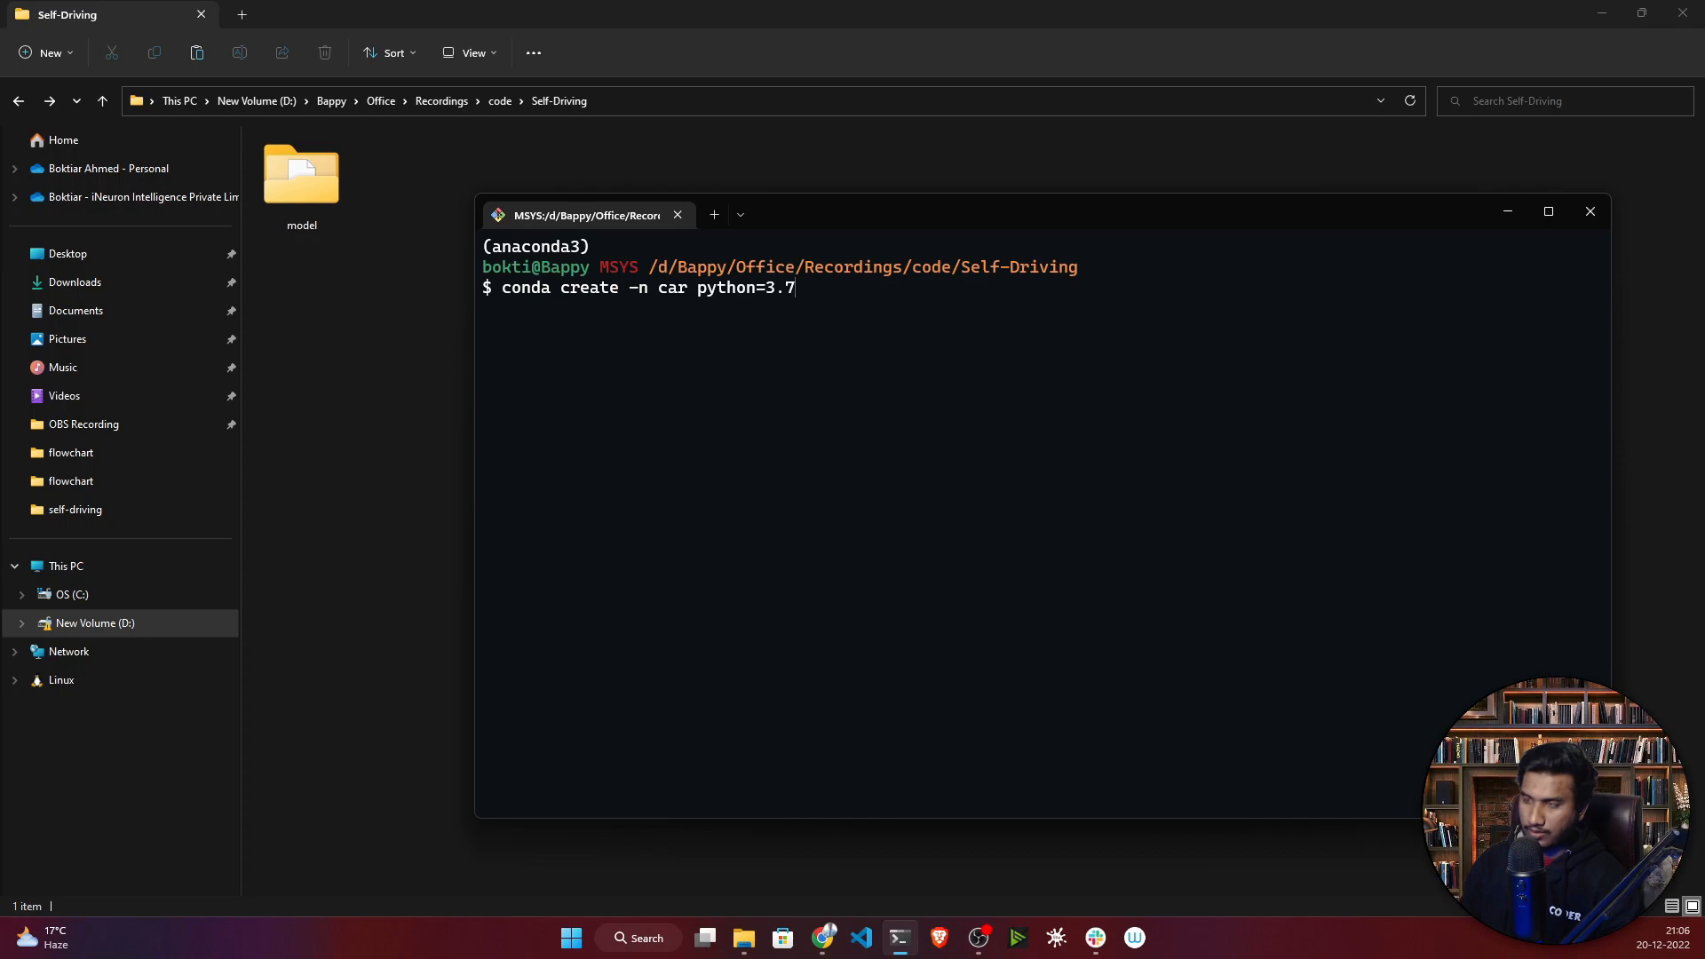
pyautogui.write('-y')
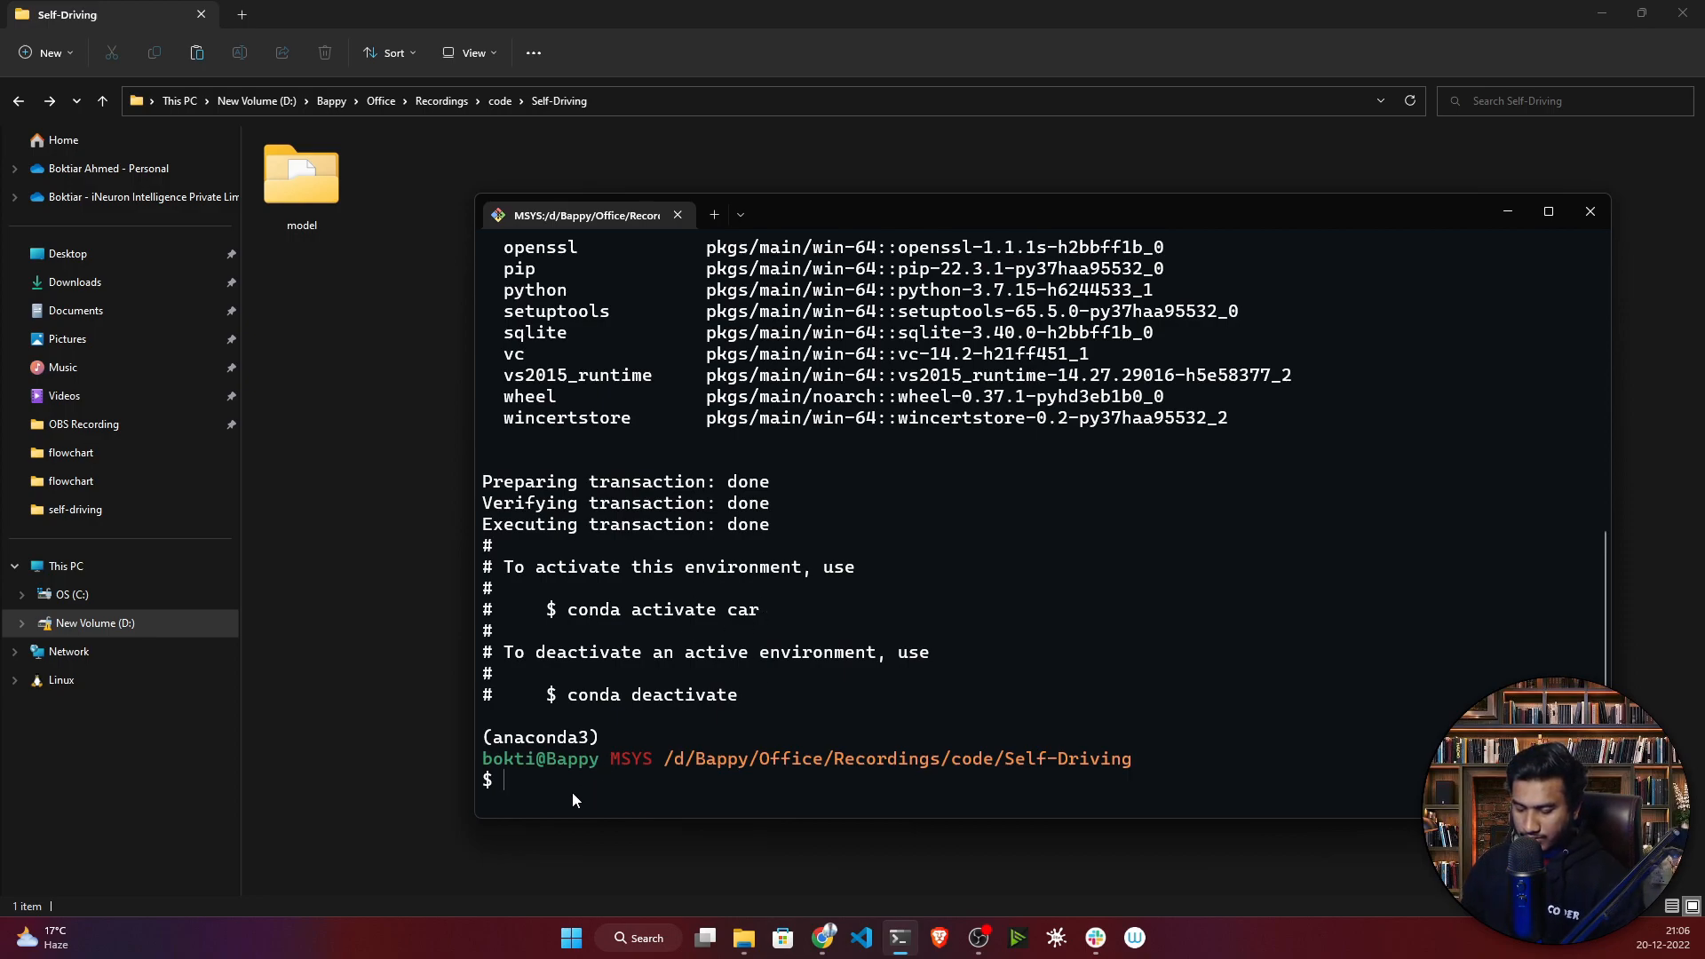
# Activate the 'car' environment and launch VS Code in the current folder with 'code .'.
pyautogui.write('conda')
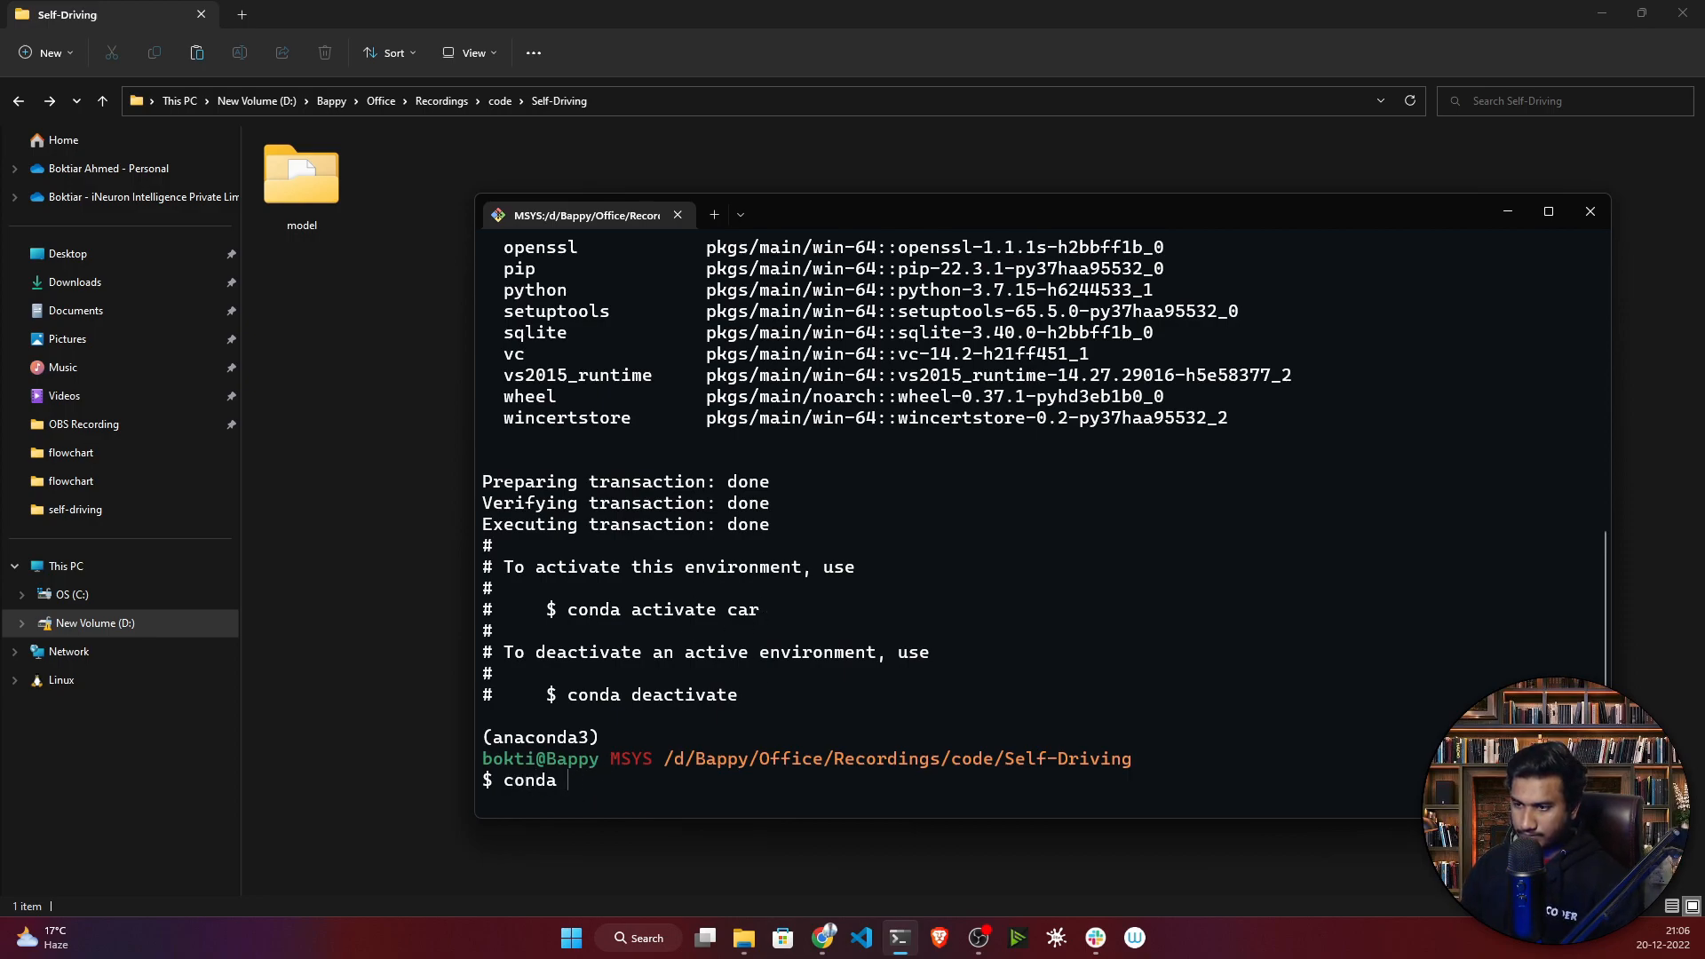
pyautogui.write('activa')
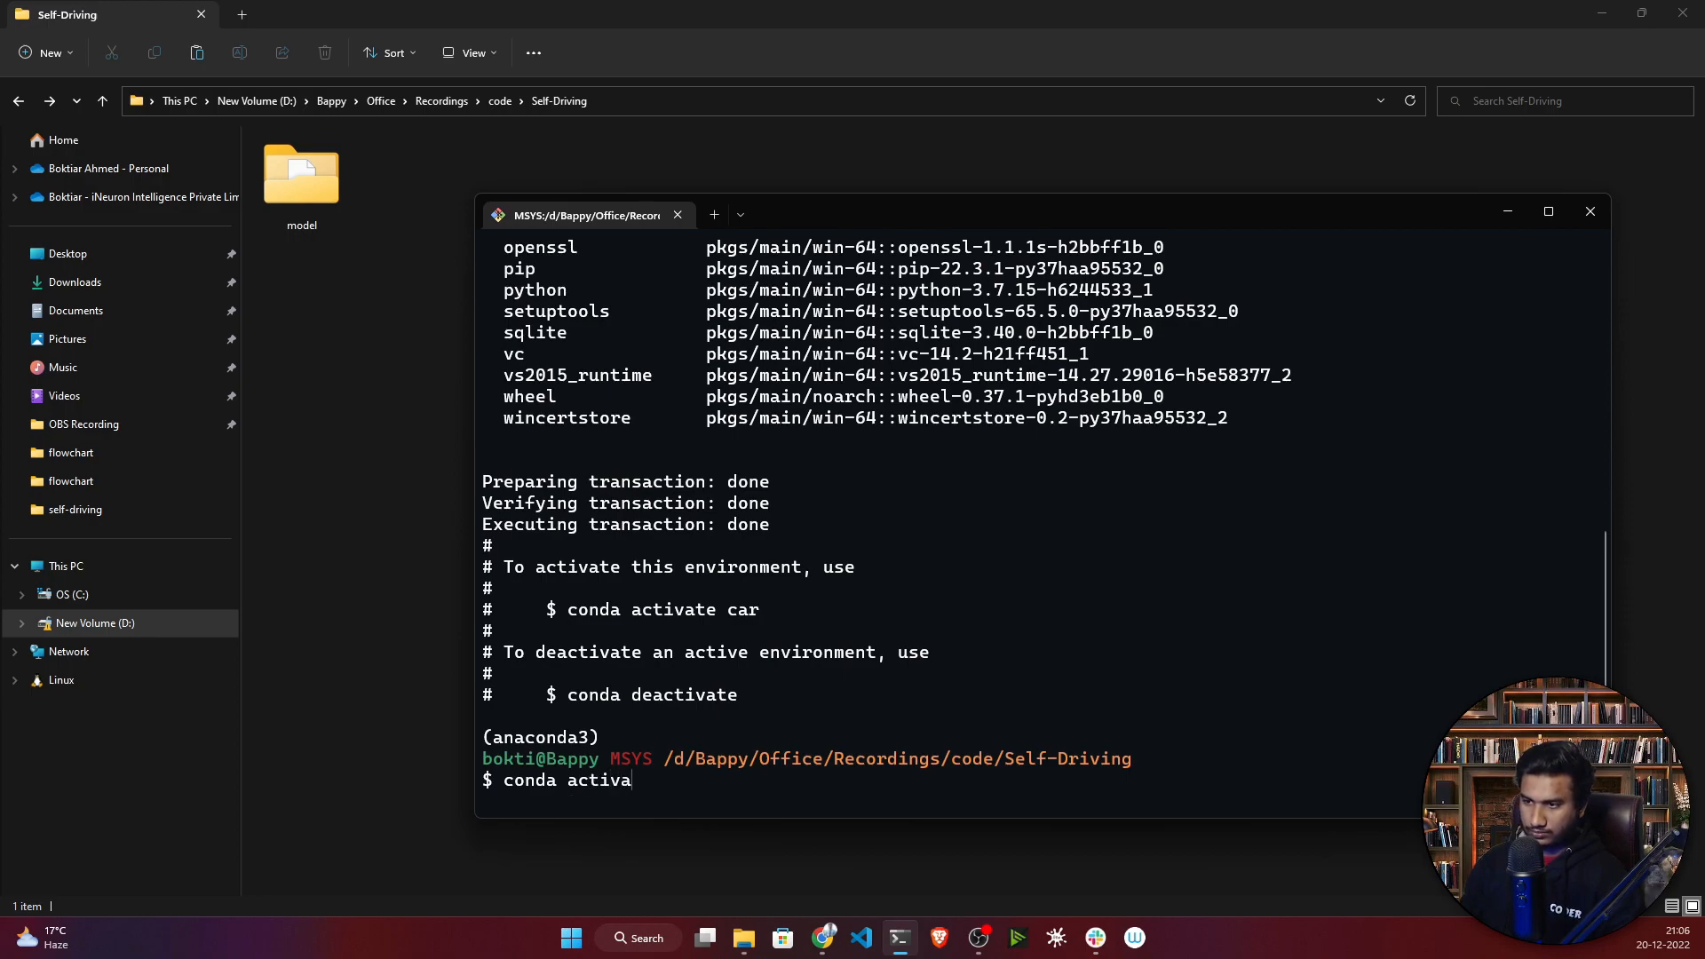
pyautogui.write('te car')
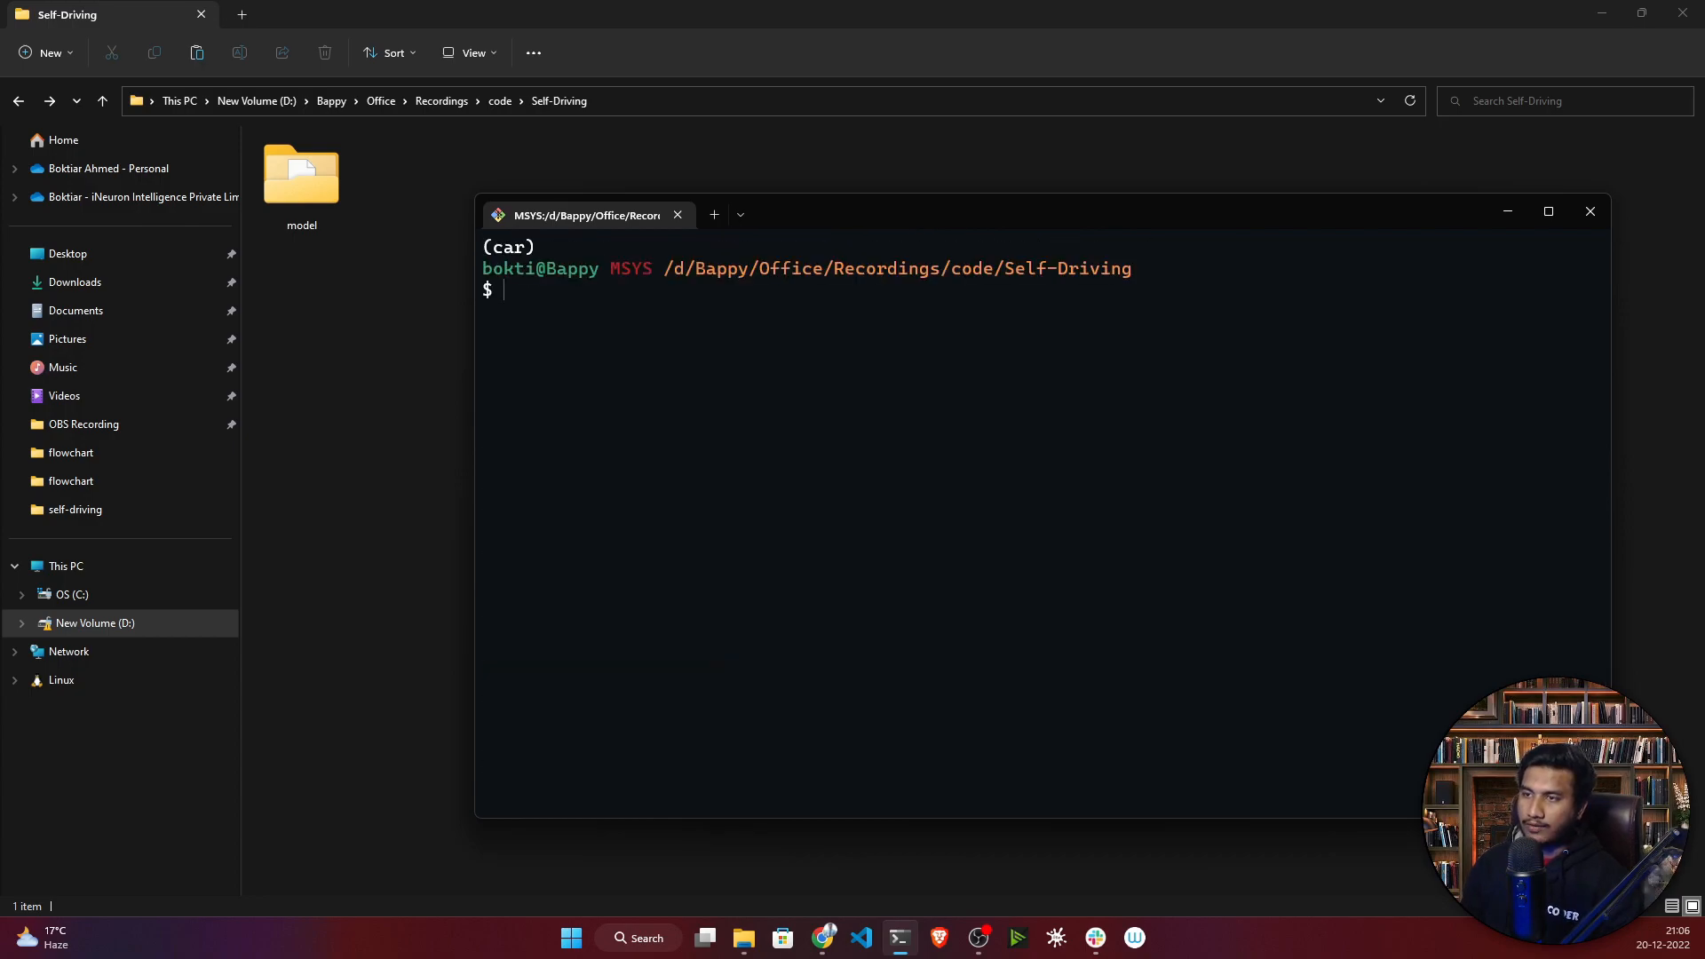
pyautogui.write('code .')
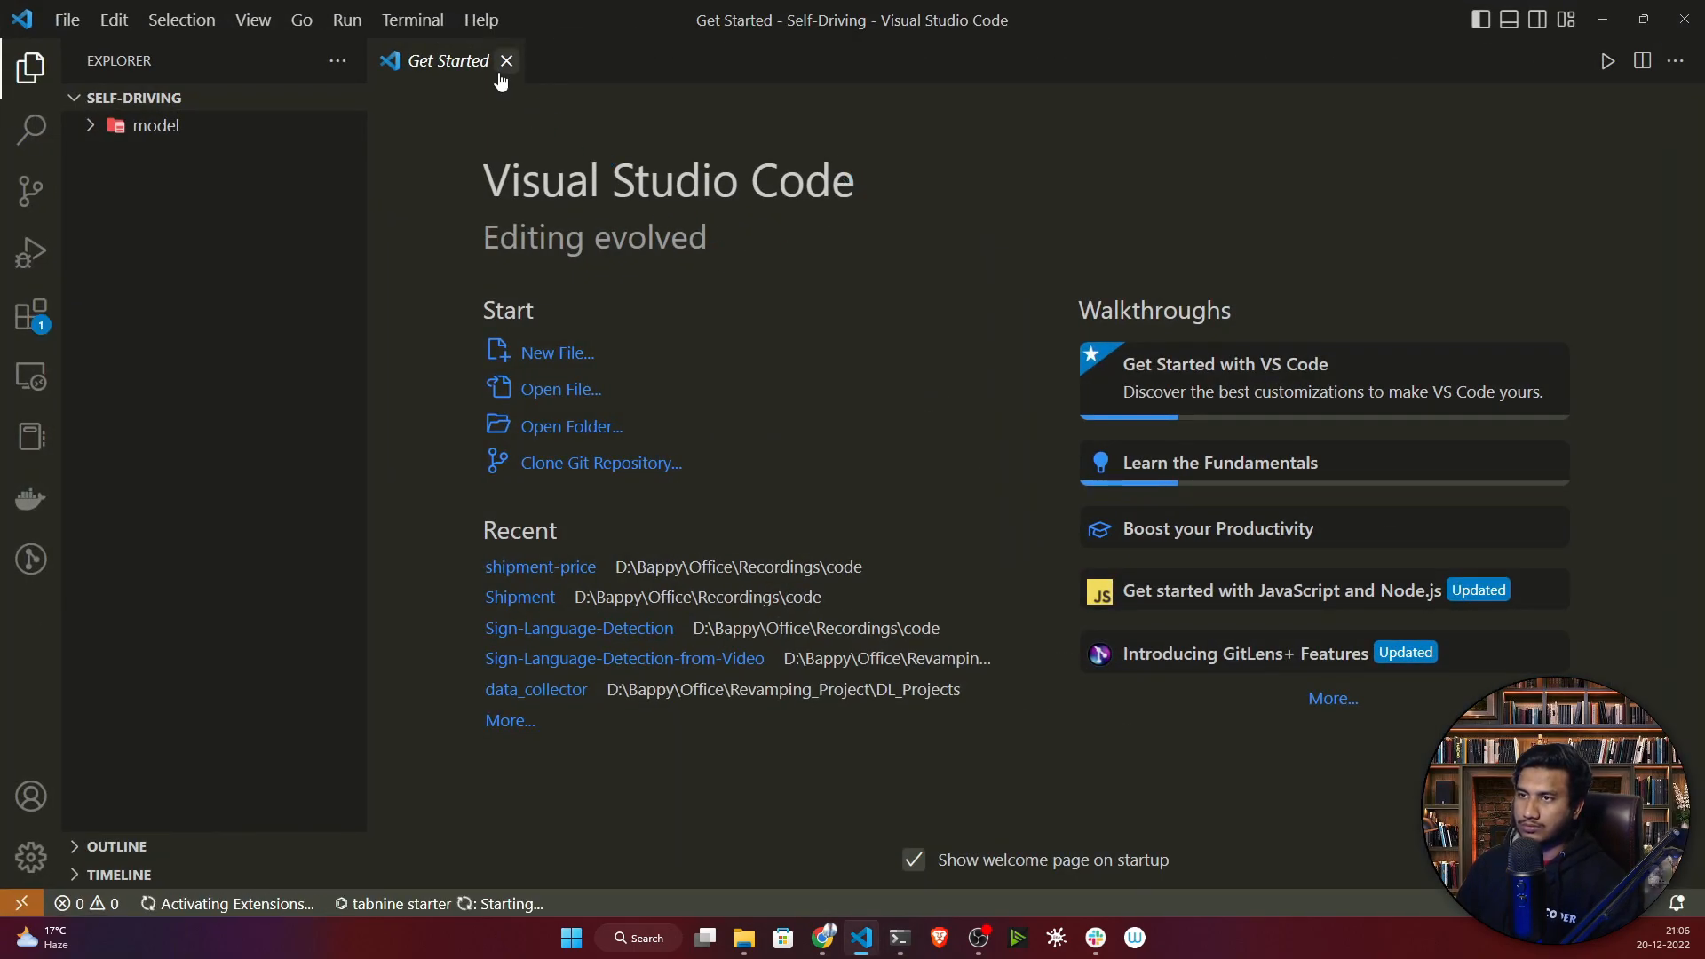
# Close the welcome page and add a new requirements.txt file to the project.
pyautogui.click(505, 59)
pyautogui.write('re')
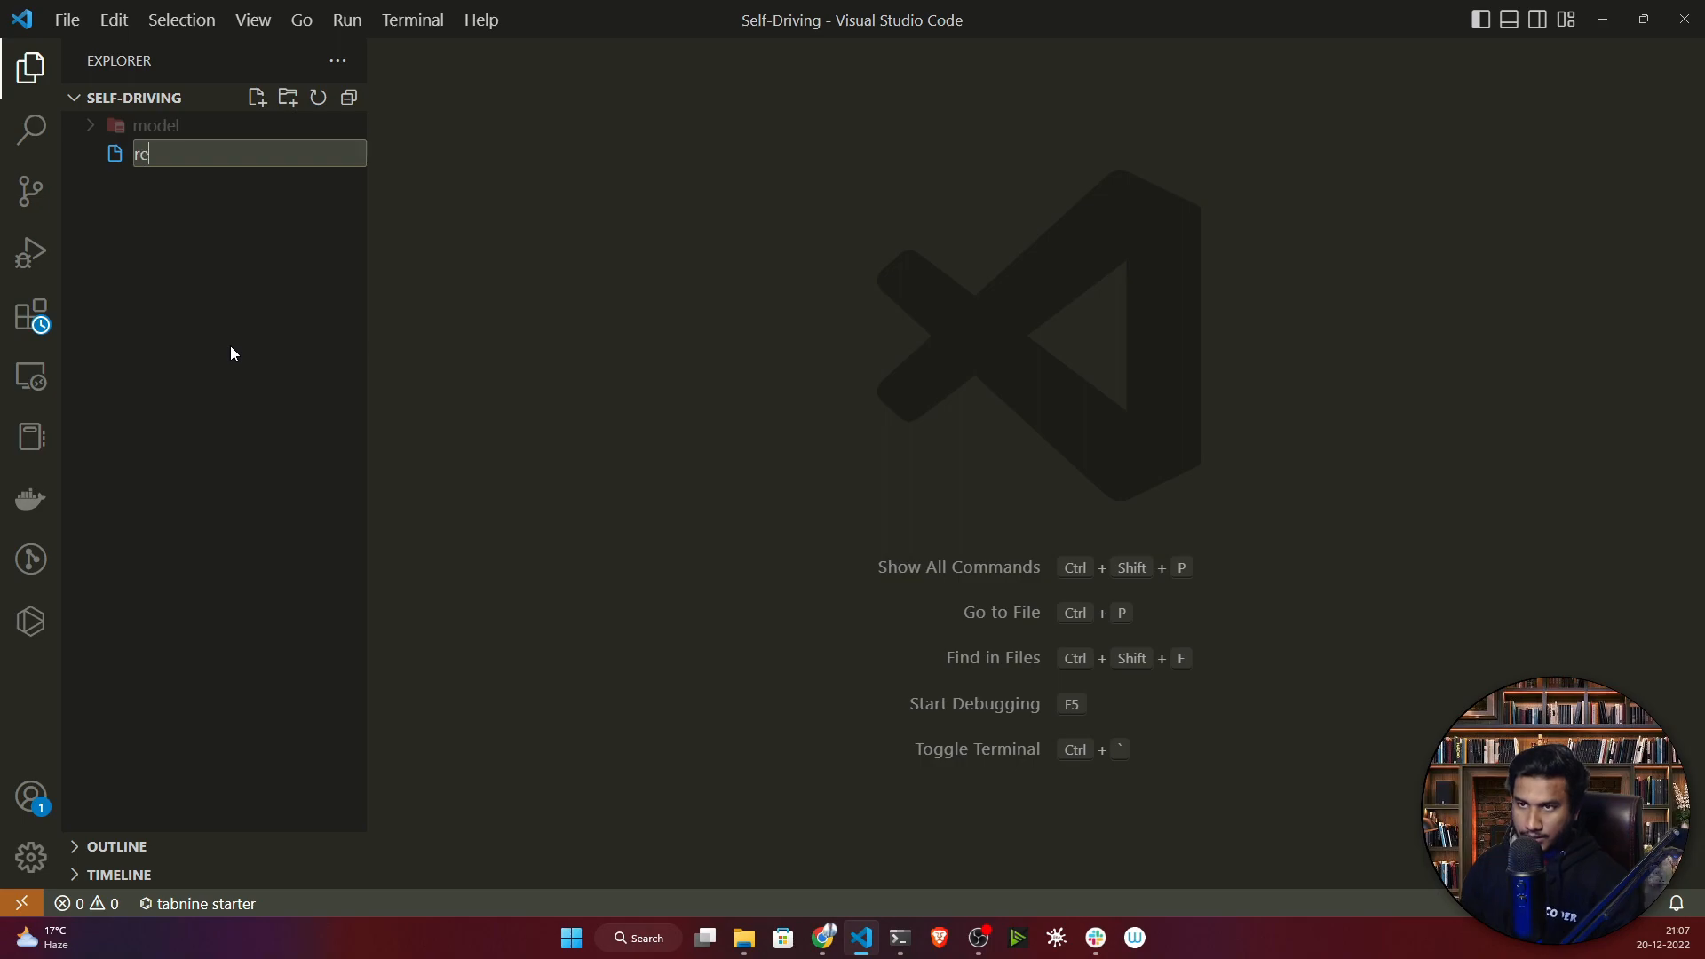
pyautogui.write('quirement')
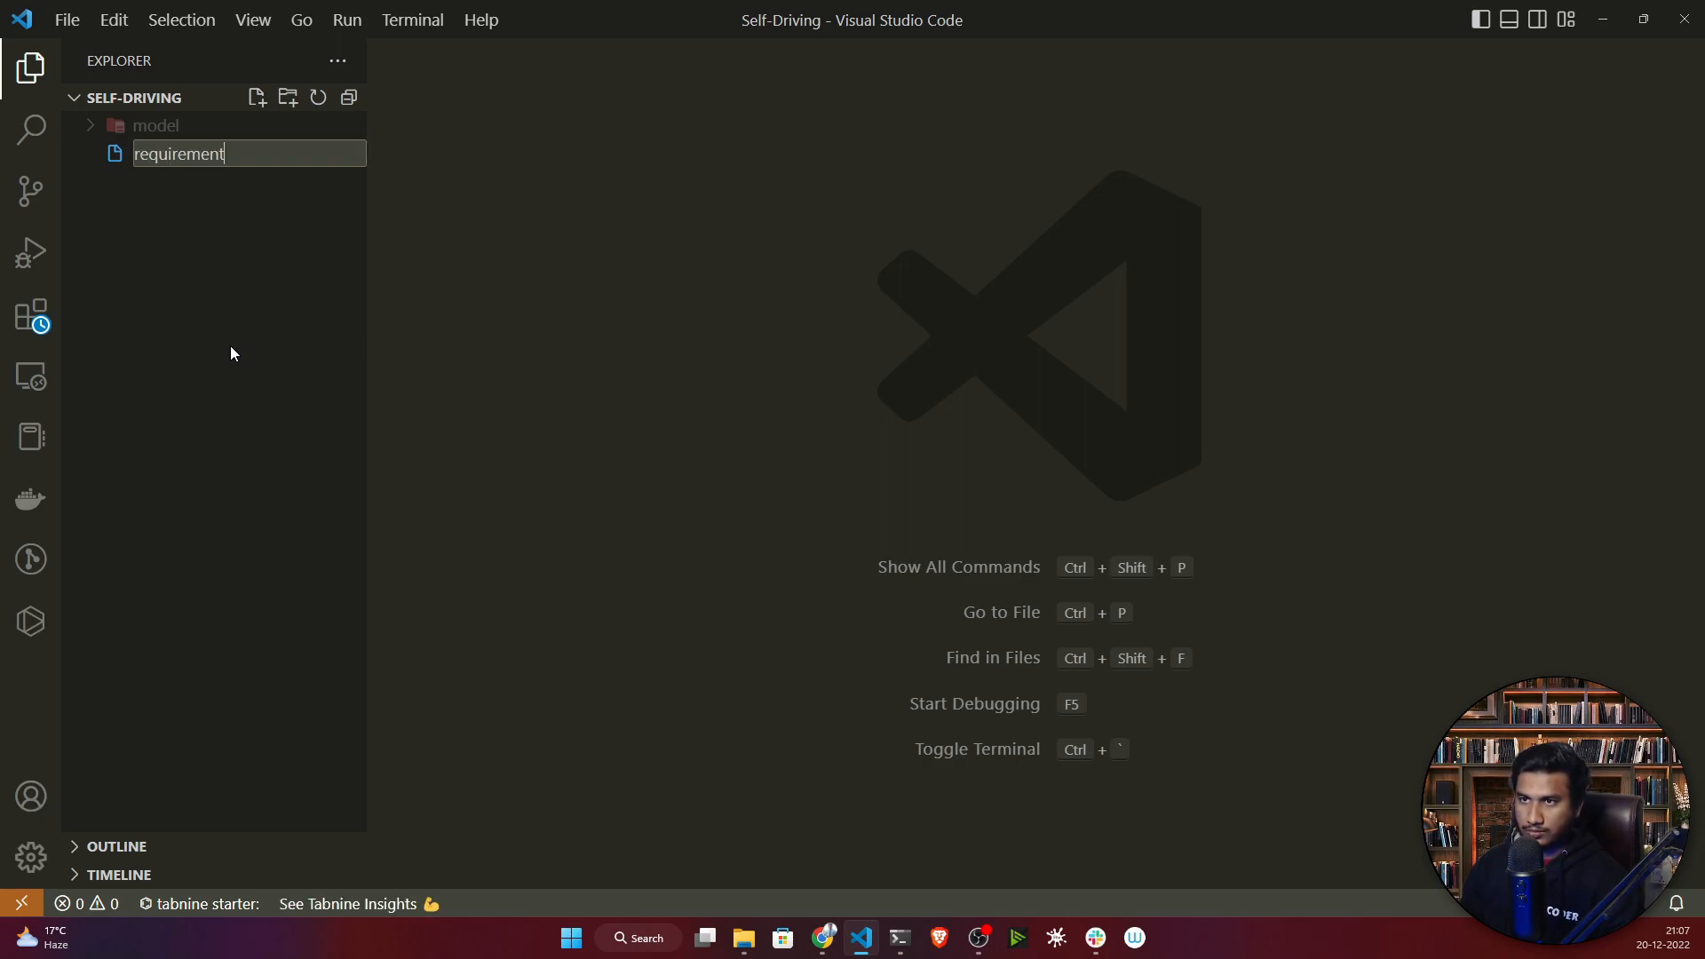
pyautogui.write('s.txt')
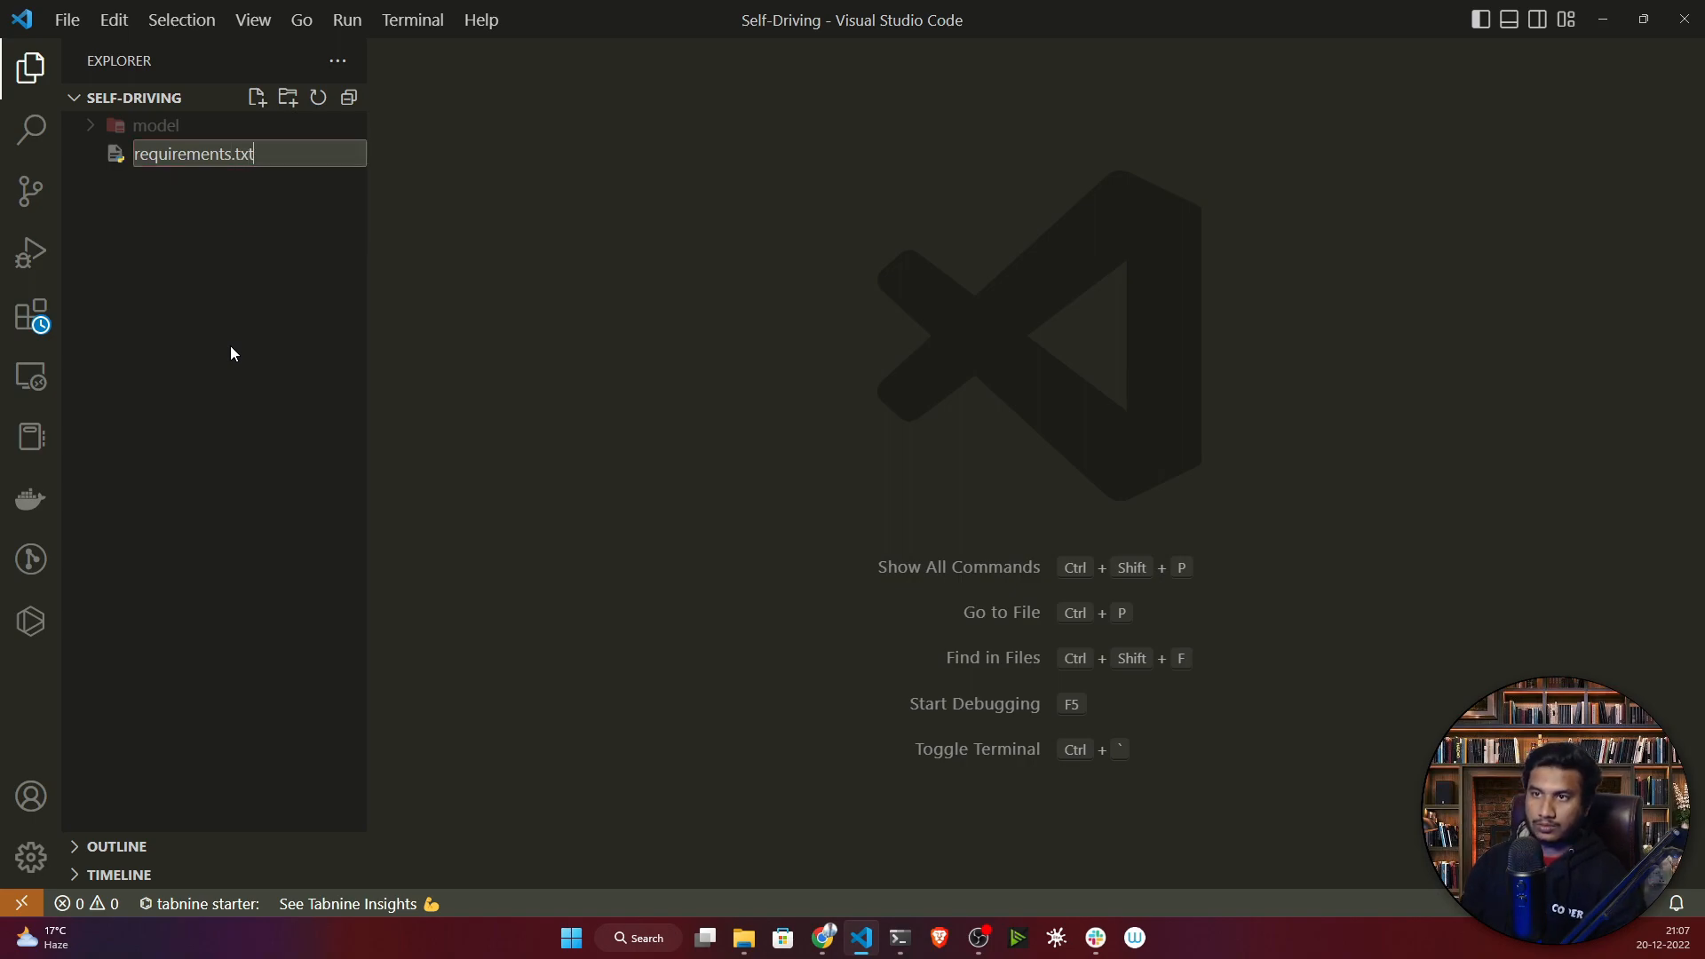
pyautogui.press('Enter')
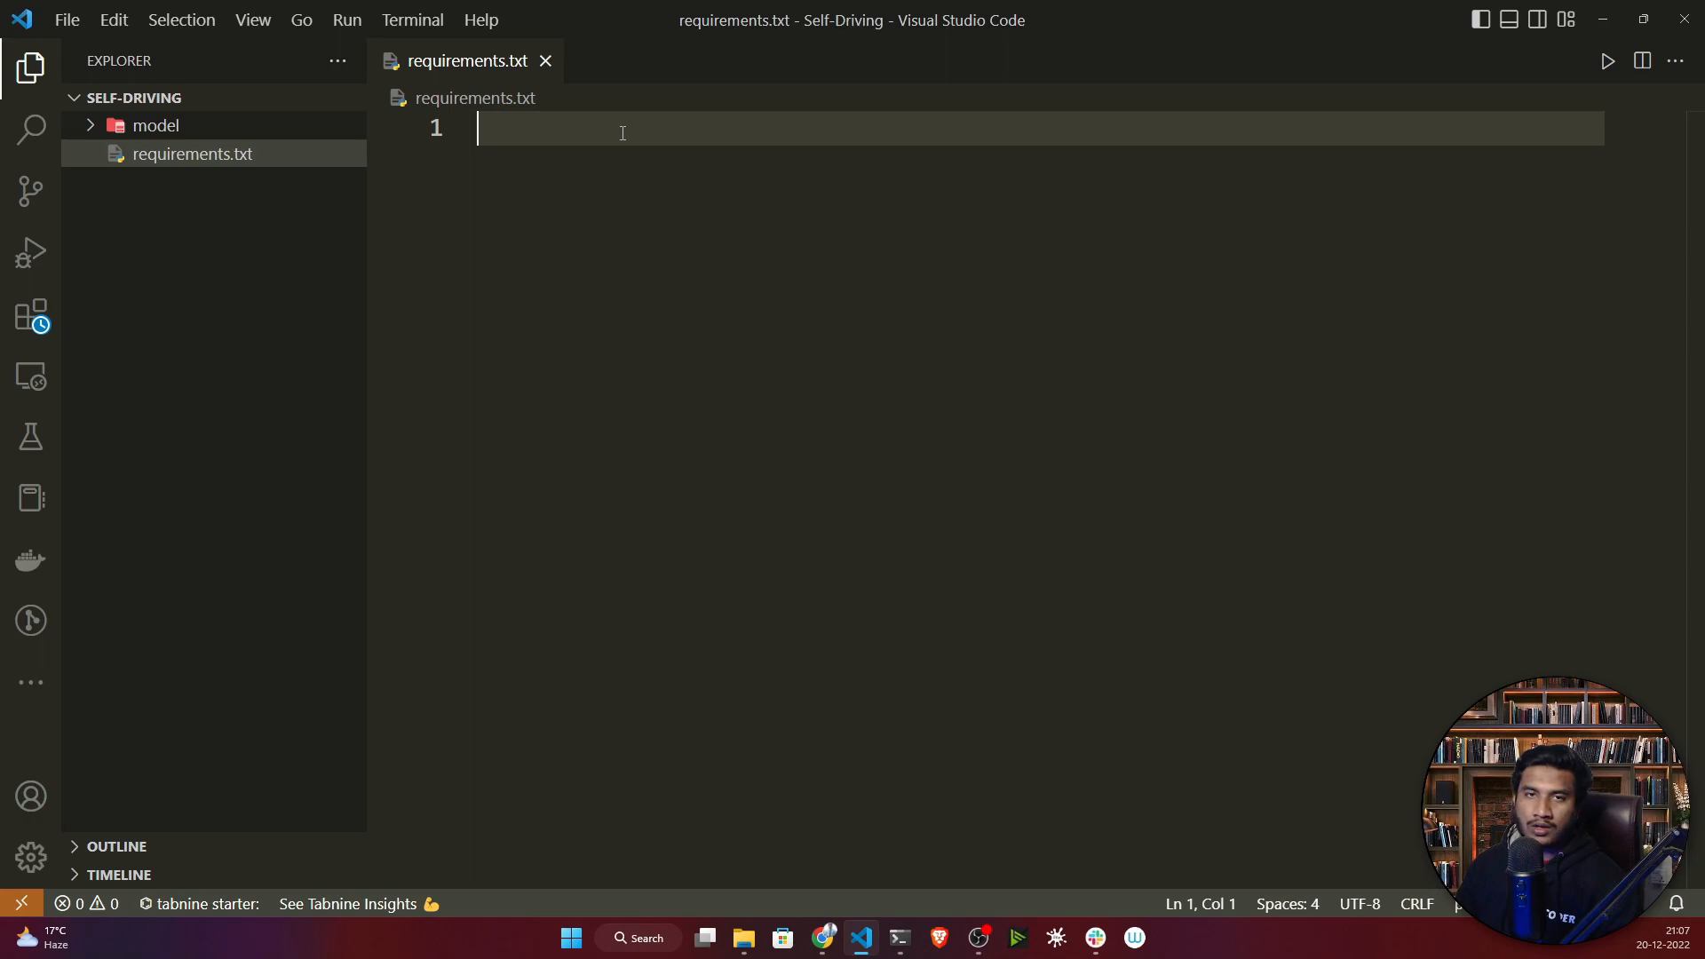
# List the eight packages, opencv-contrib-python through eventlet, in requirements.txt and save it.
pyautogui.write('opencv-contrib-python')
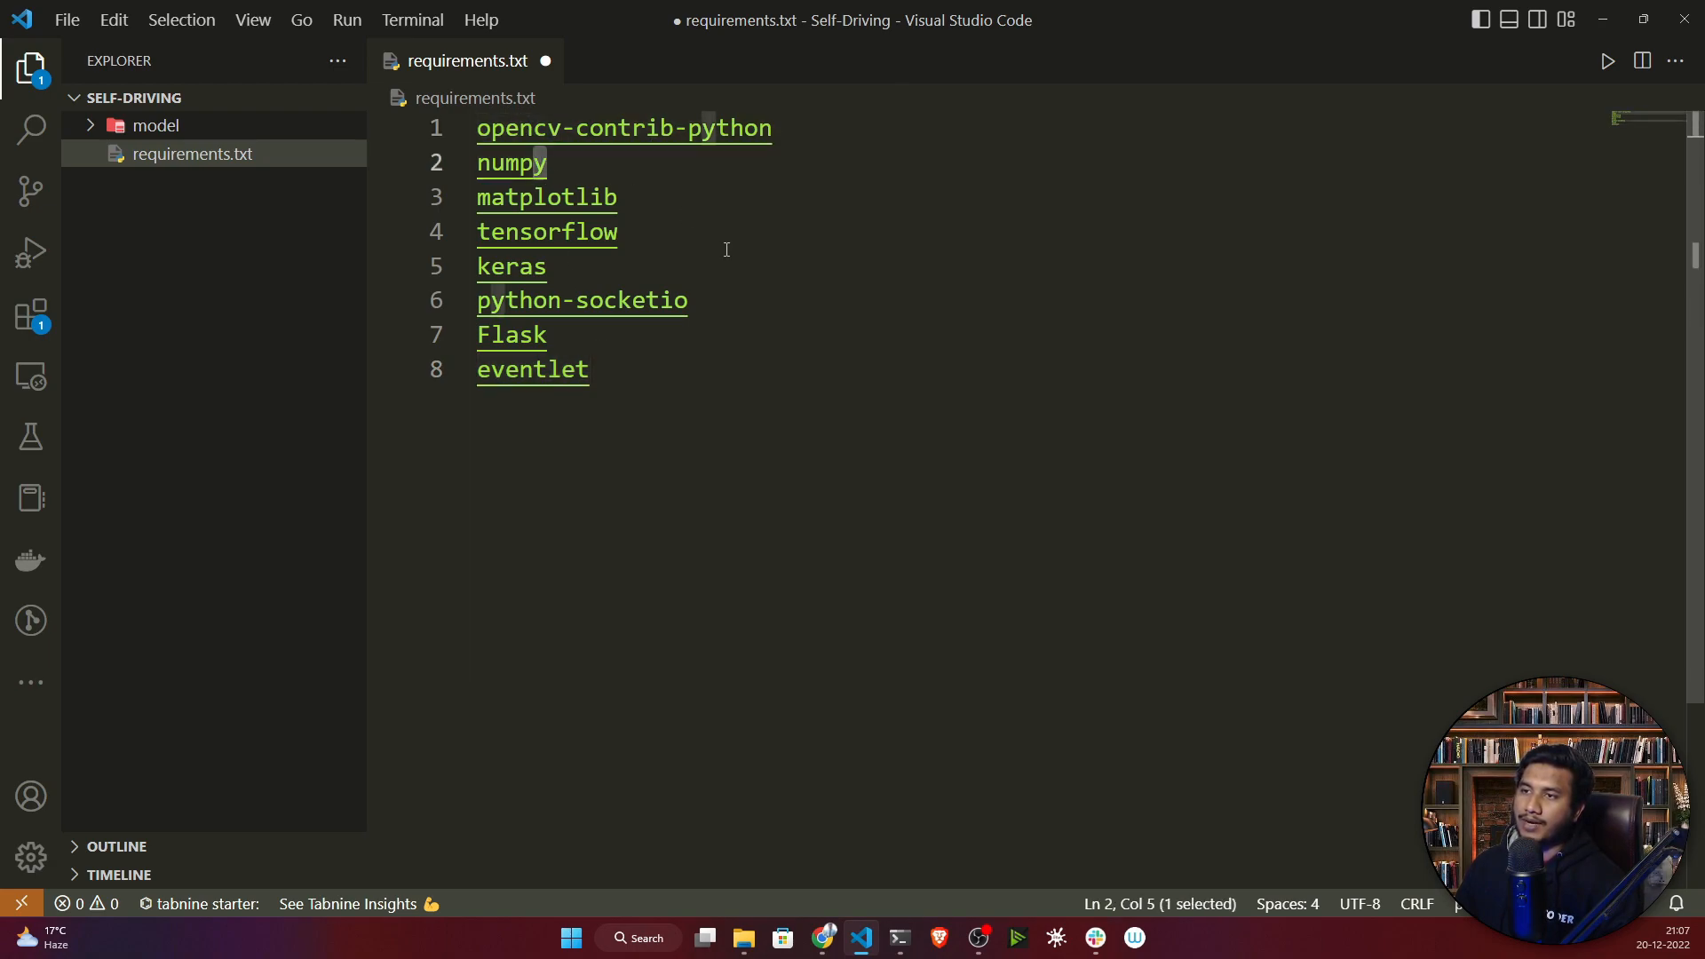
pyautogui.doubleClick(546, 232)
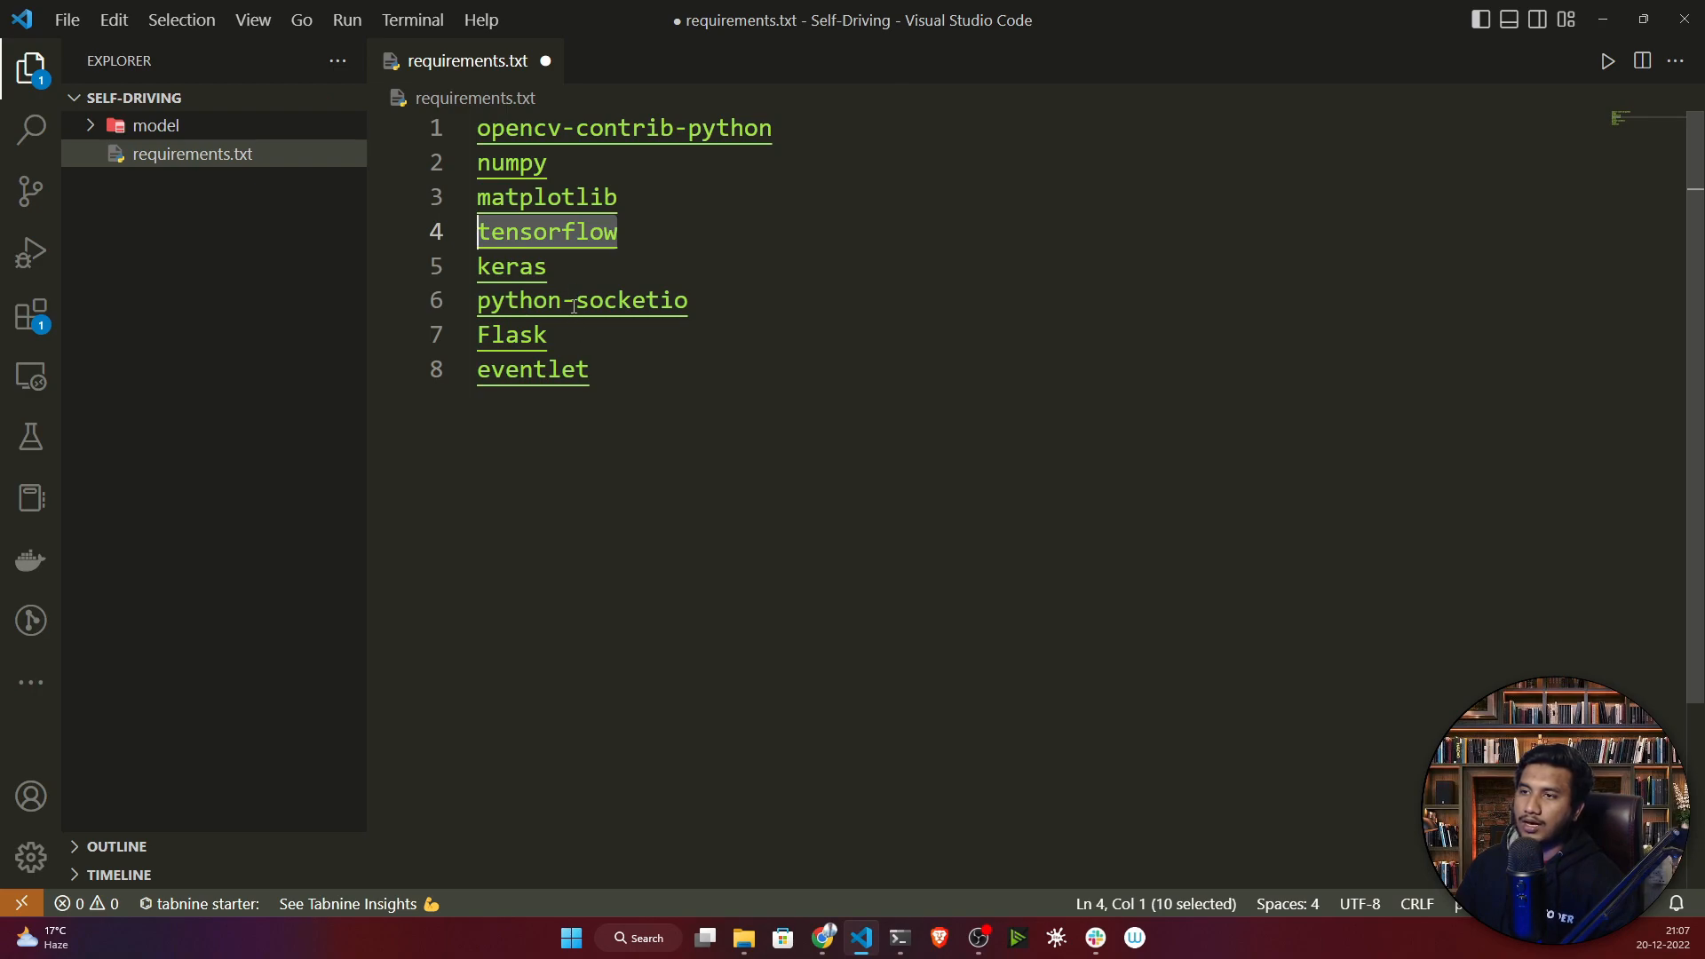
pyautogui.doubleClick(633, 300)
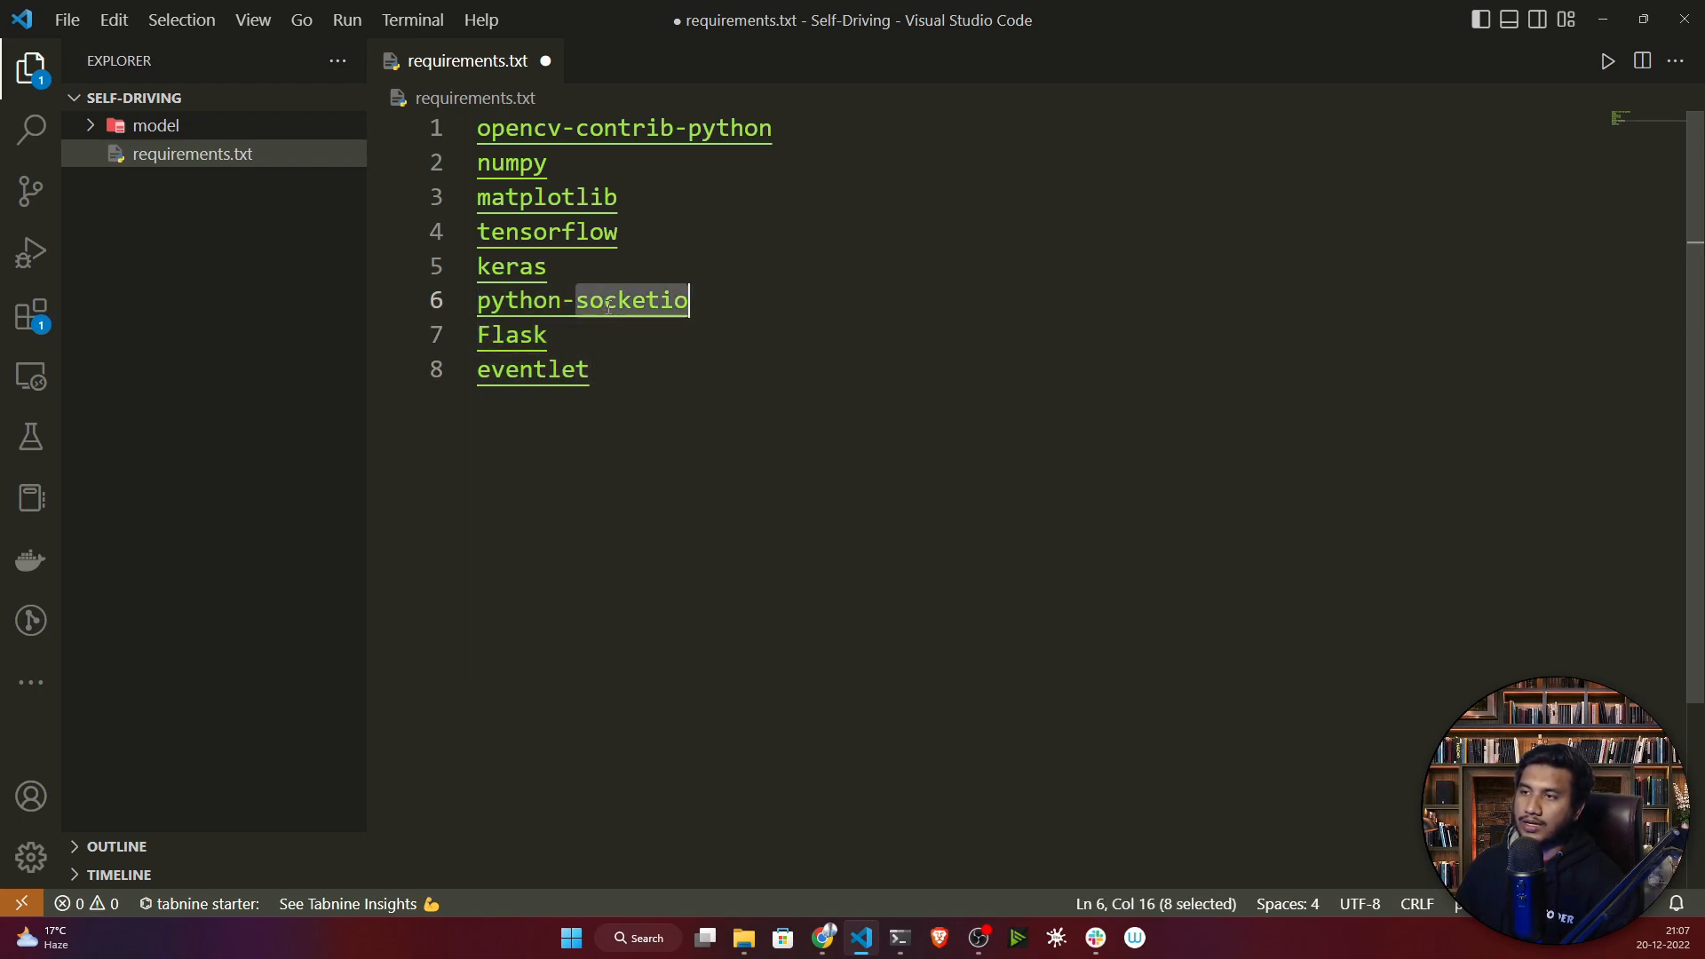
pyautogui.doubleClick(511, 335)
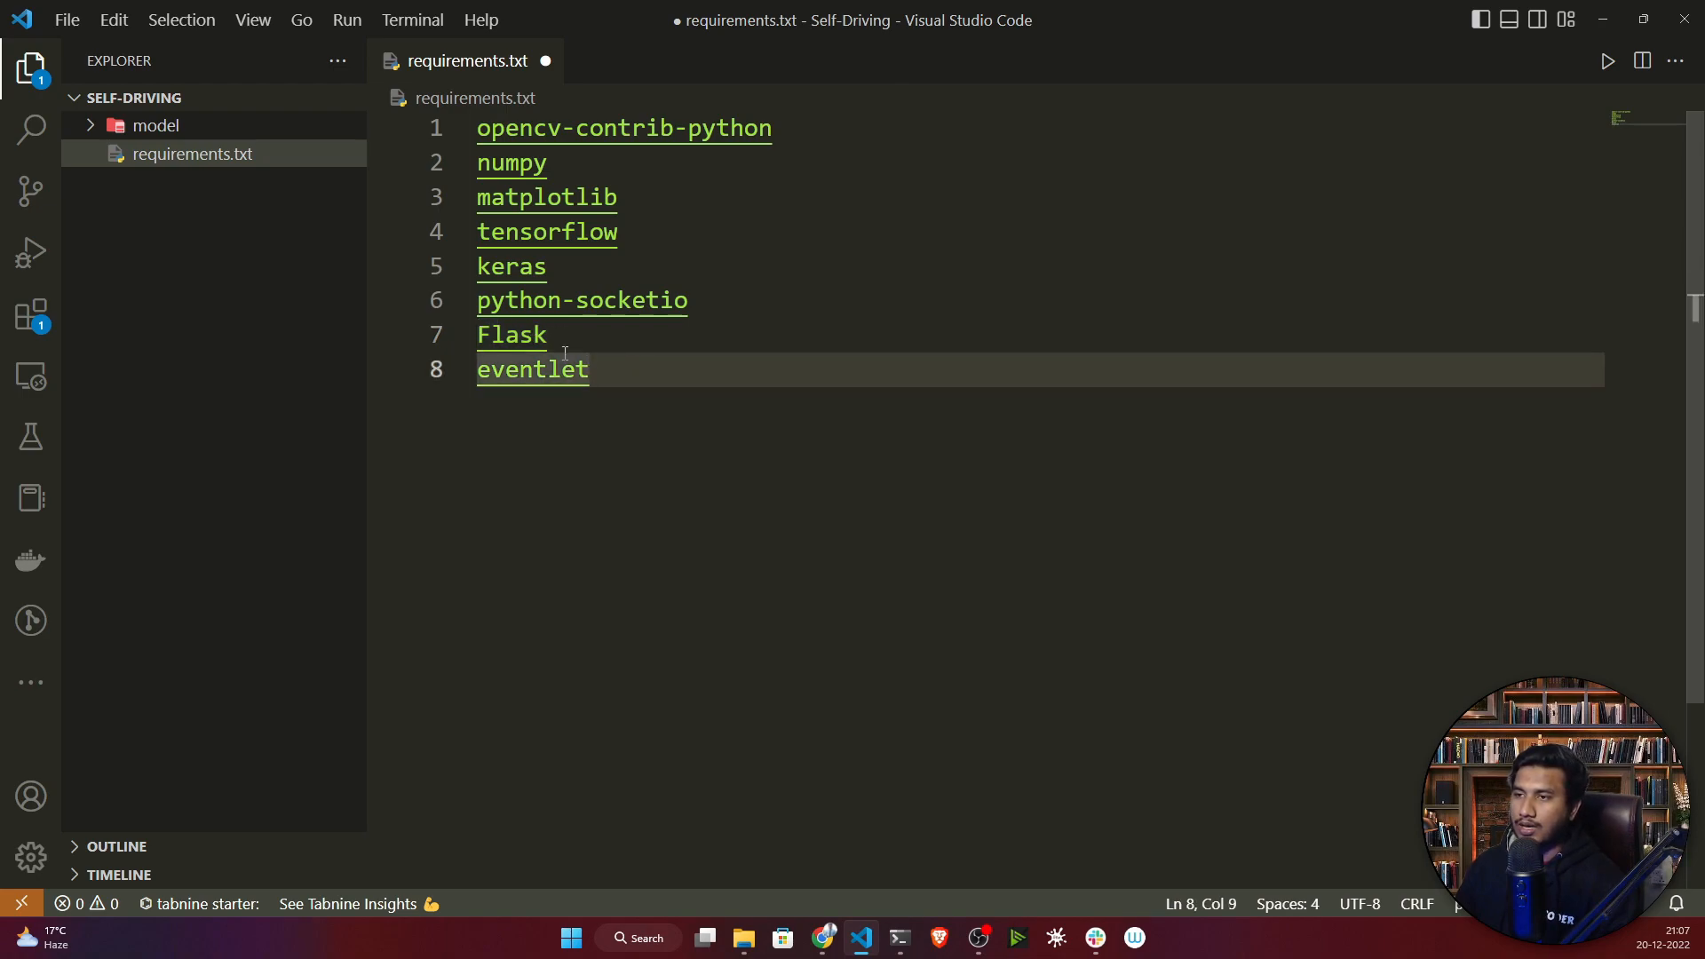
pyautogui.doubleClick(511, 334)
pyautogui.write('pi')
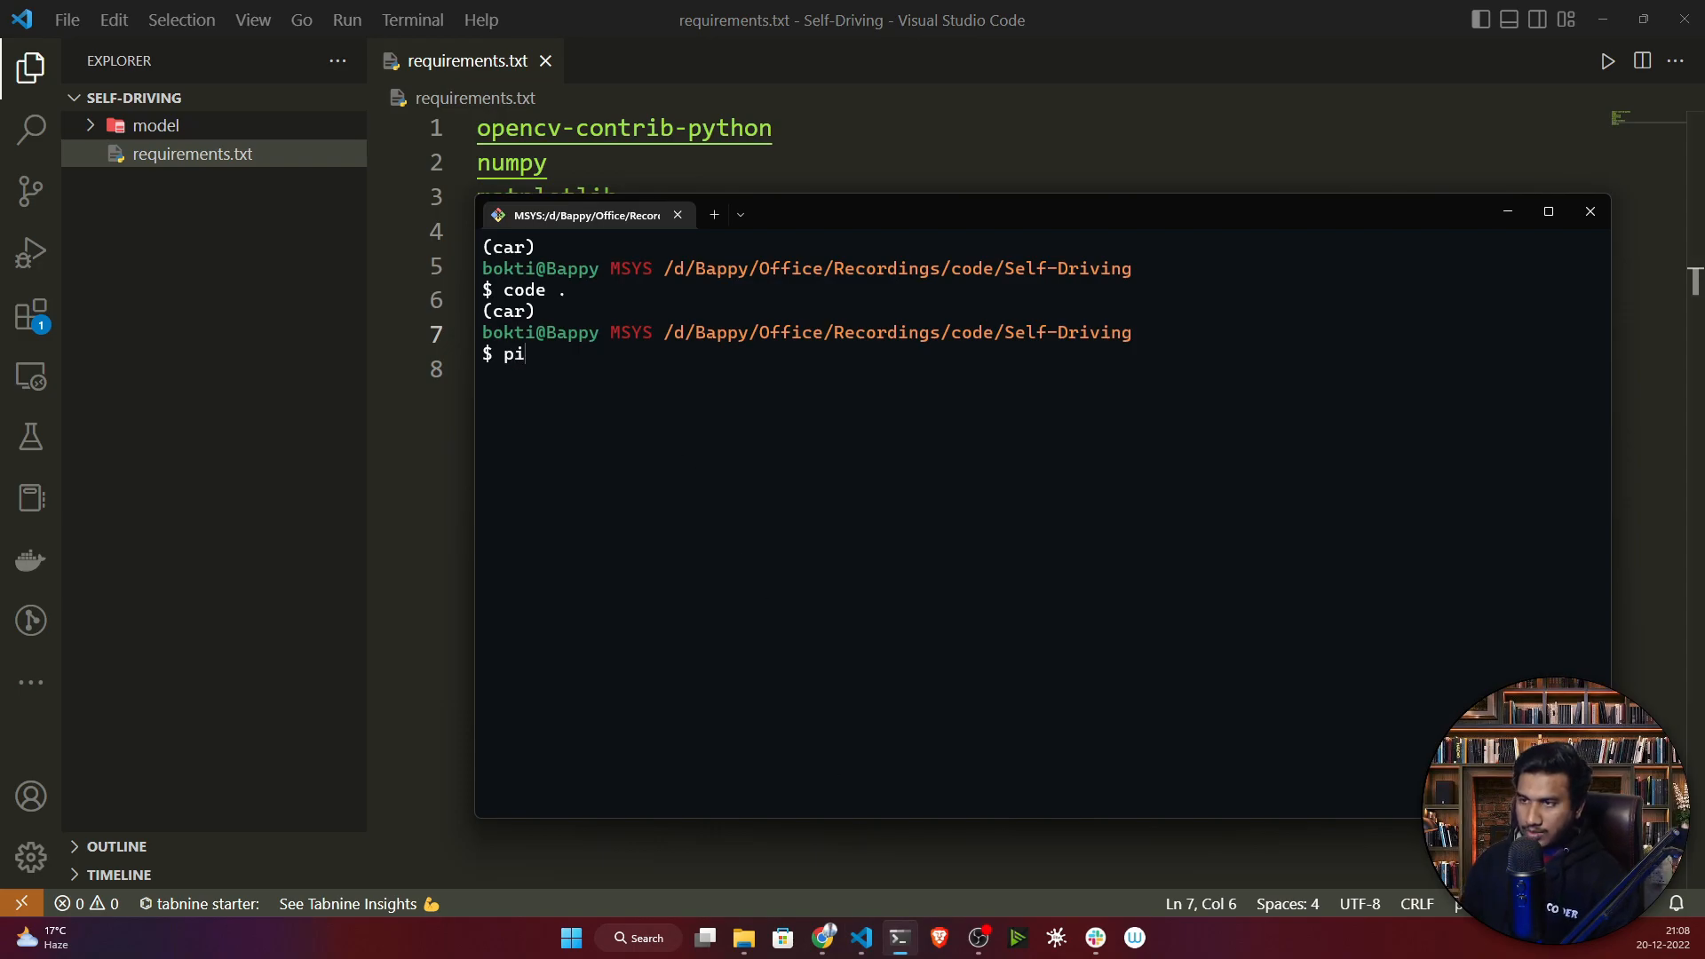
# Run 'pip install -r requirements.txt', review the install output, then clear the terminal.
pyautogui.write('p')
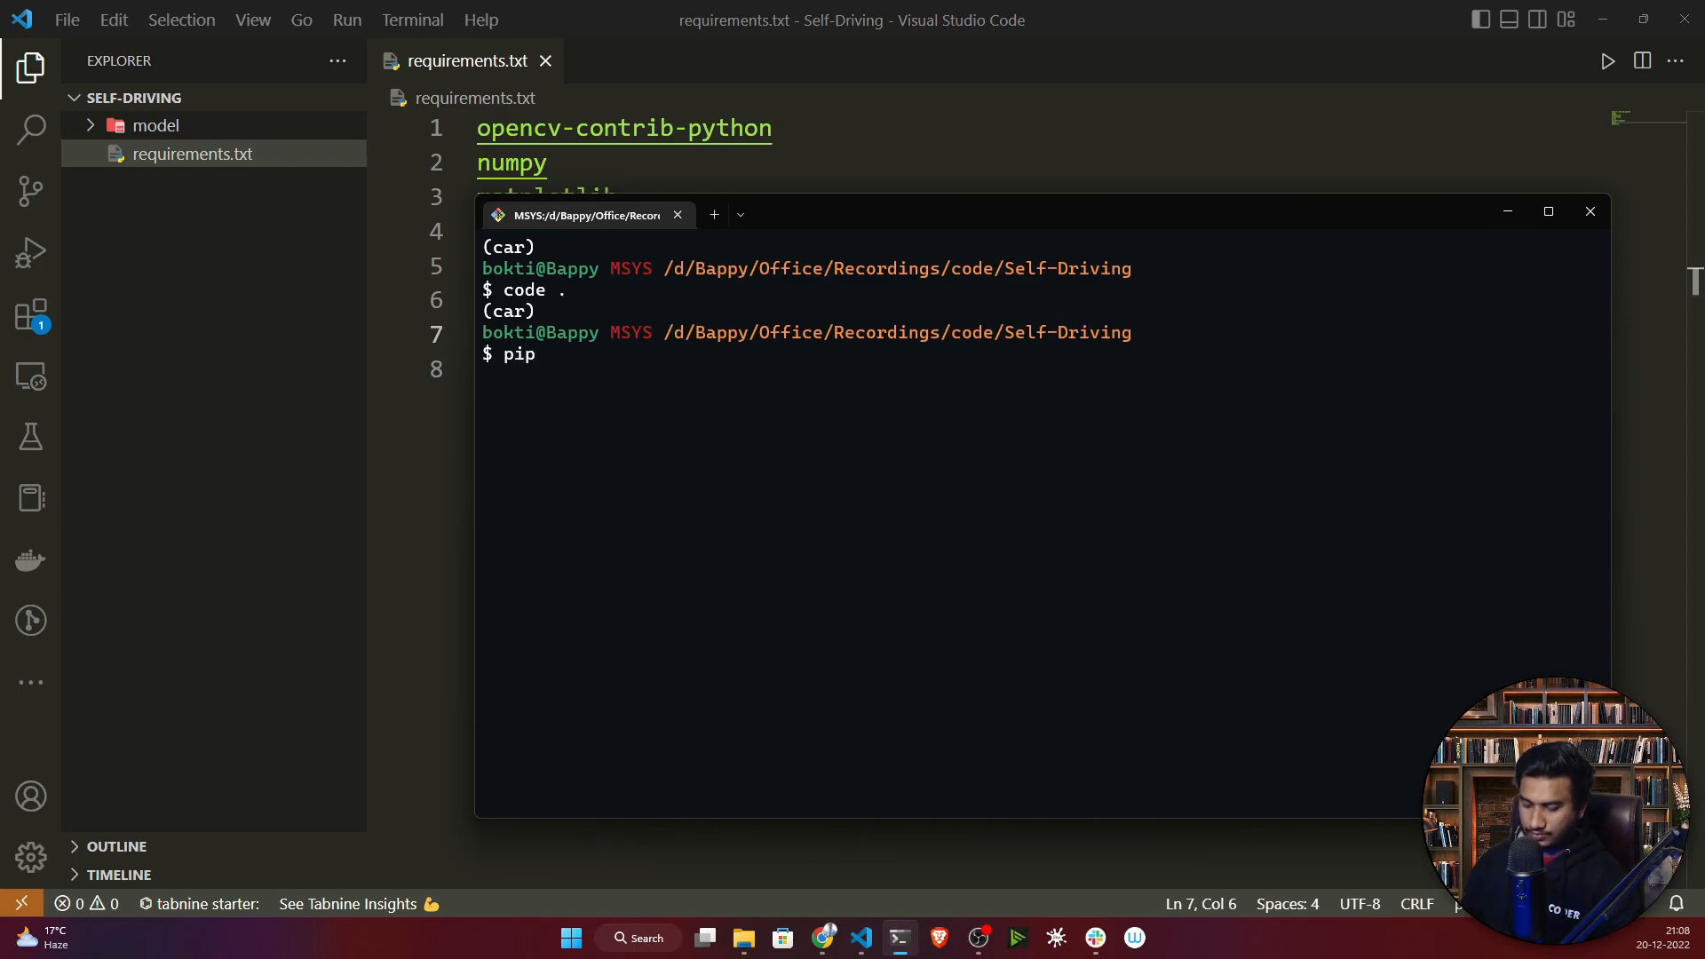
pyautogui.write('install -r')
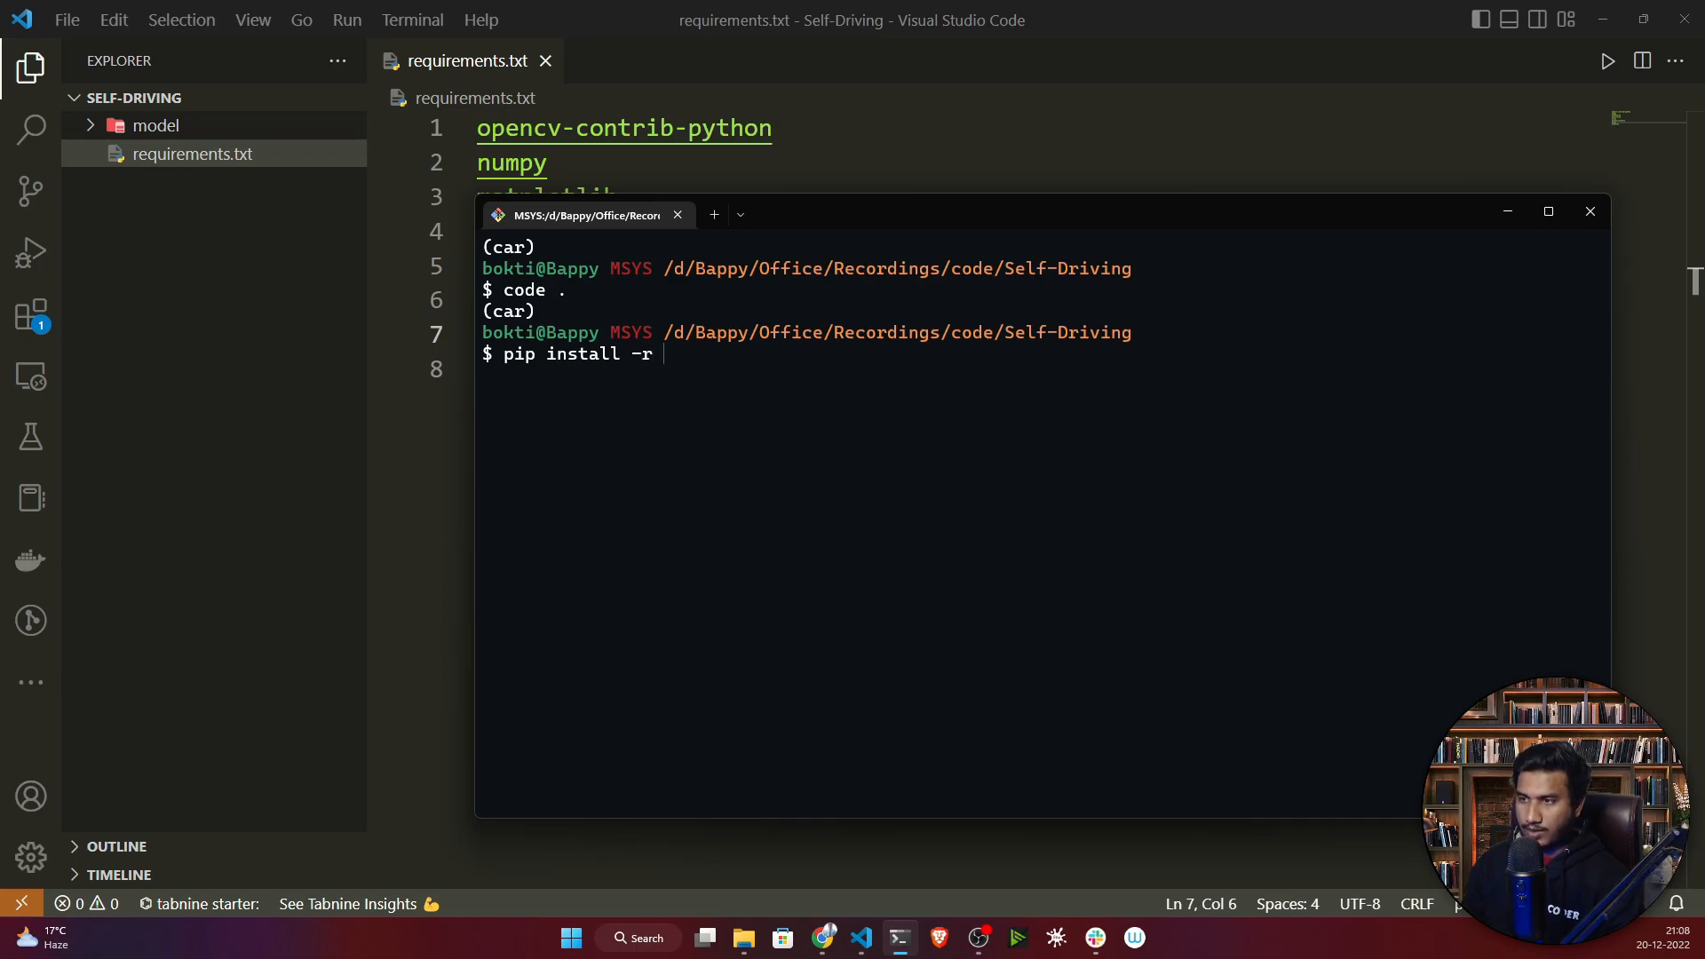
pyautogui.write('requirements.txt')
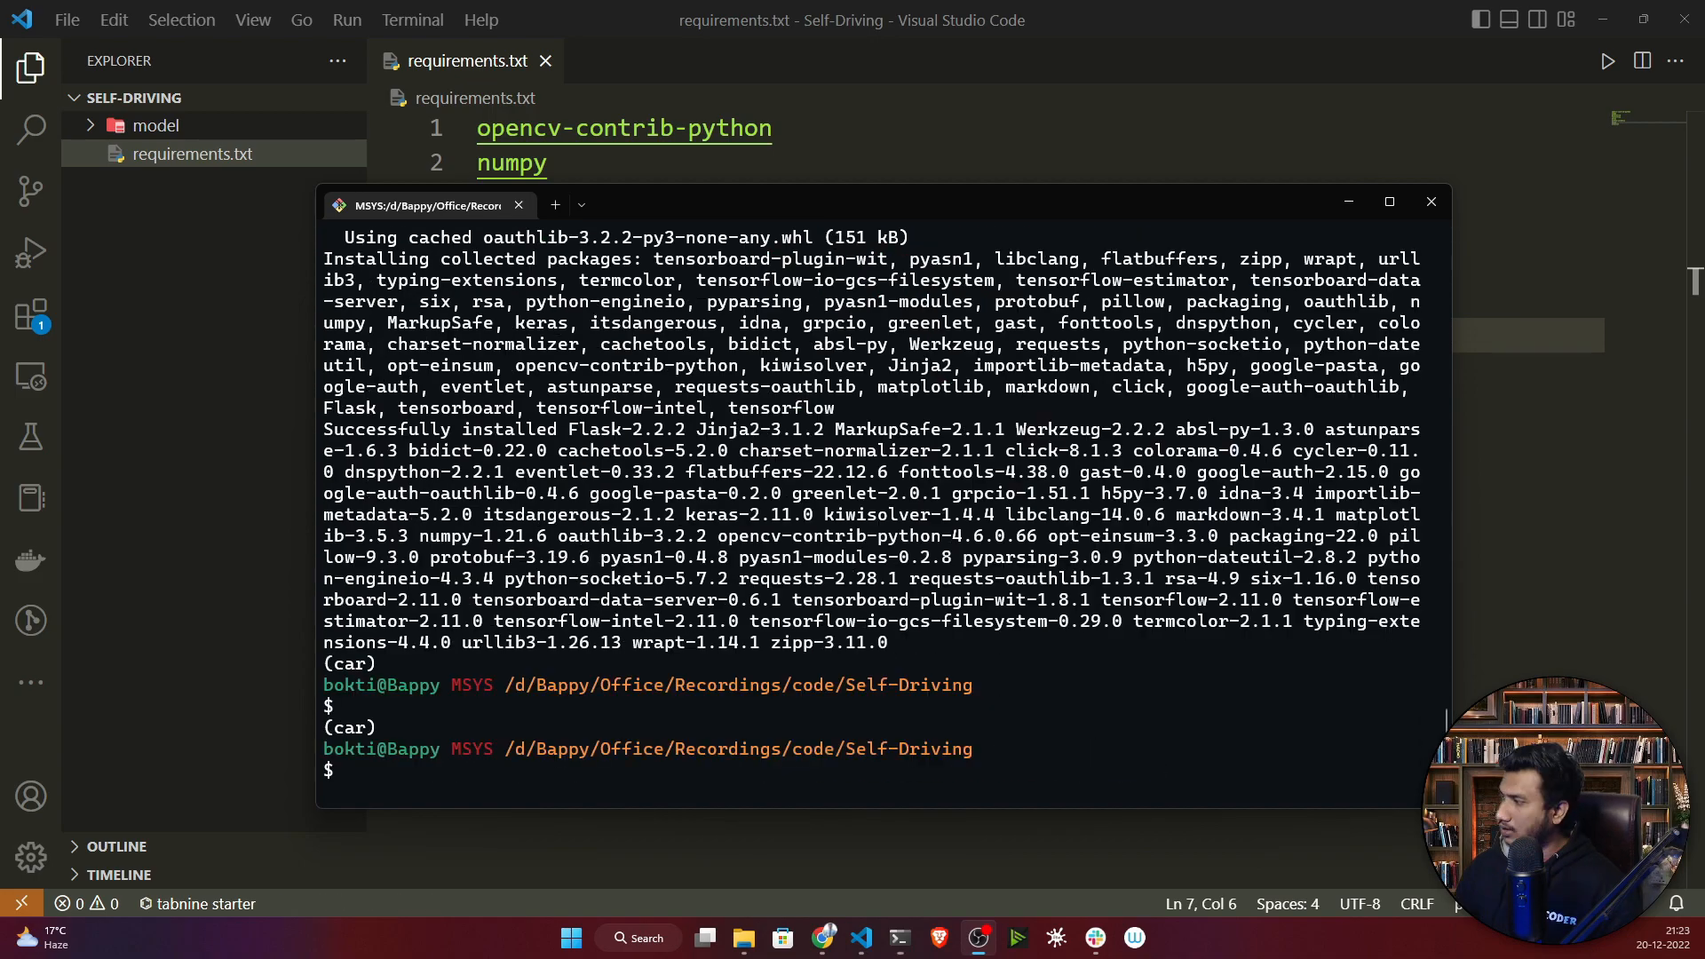
pyautogui.moveTo(747, 643)
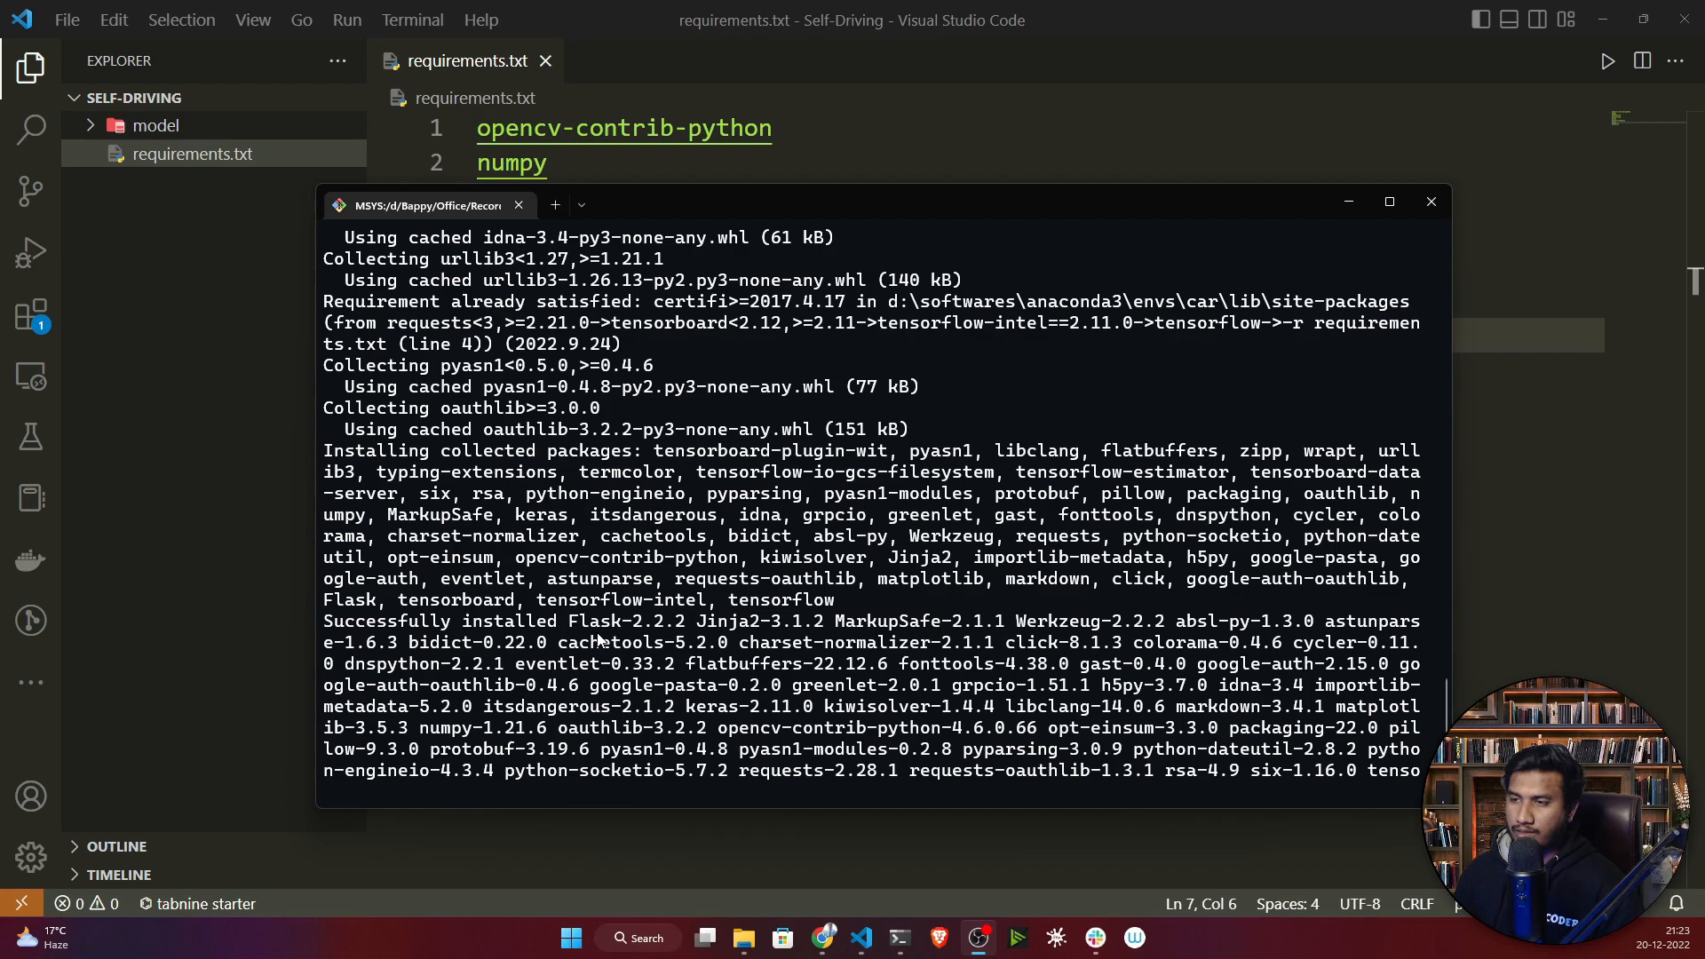
pyautogui.scroll(-3)
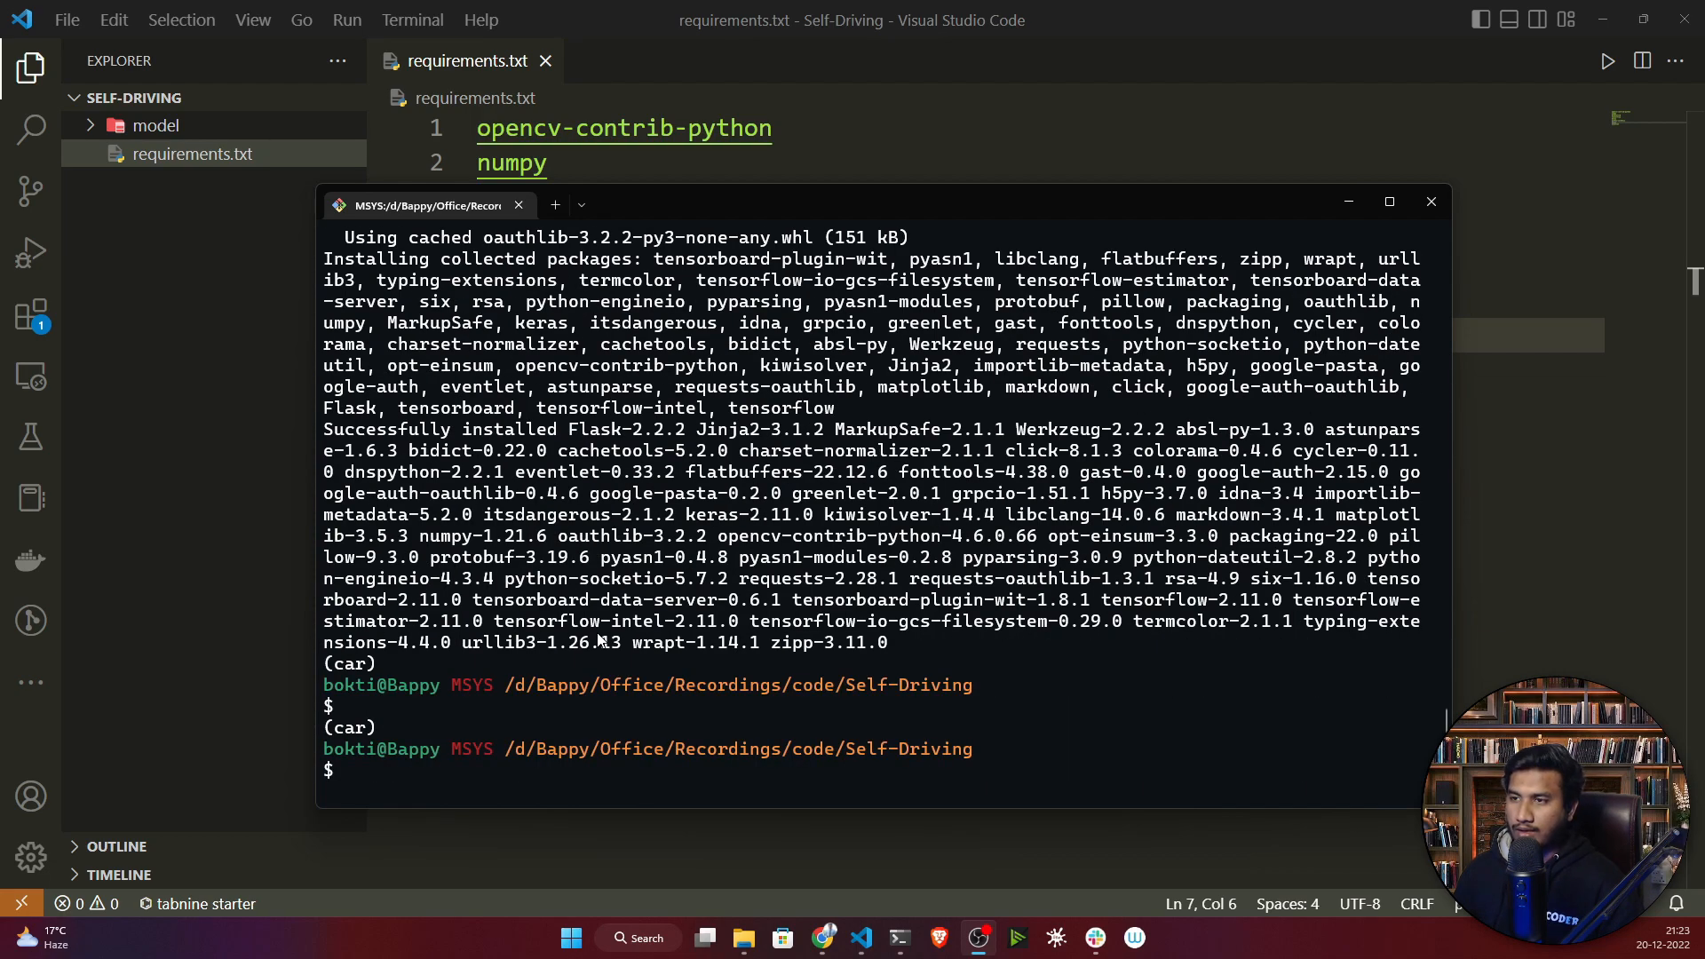
pyautogui.write('clear')
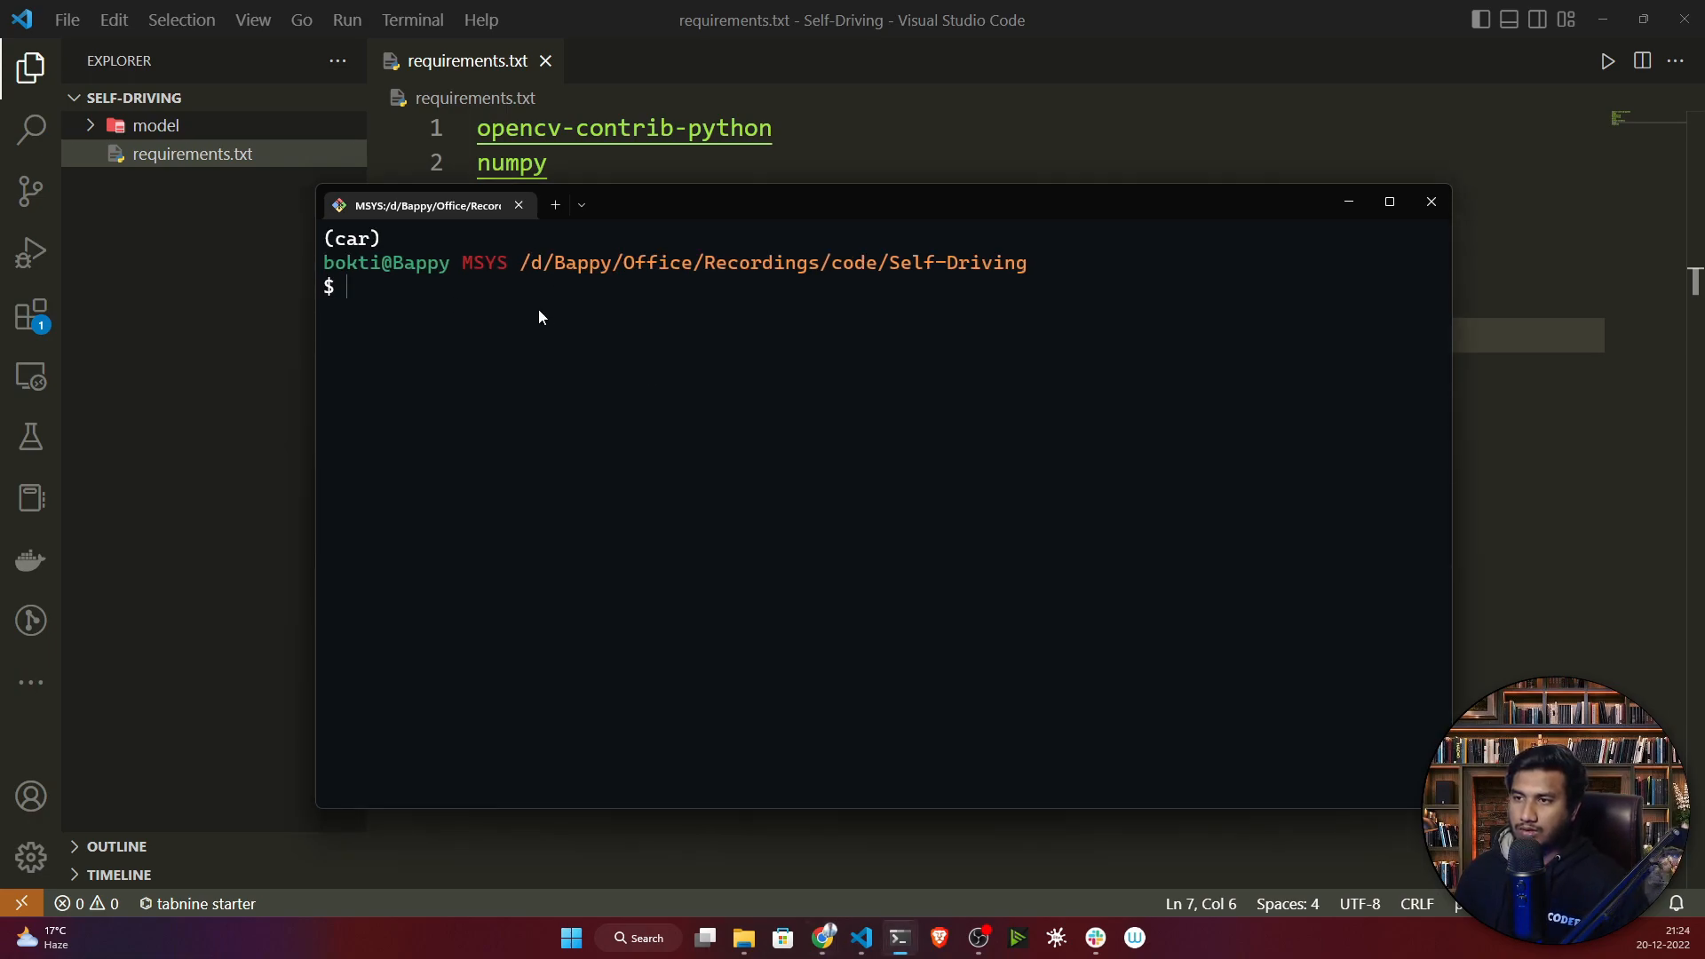
# Install python-engineio 3.13.2, then enter the python-socketio 4.6.1 install command.
pyautogui.write('pip install python-engineio==3.13.2')
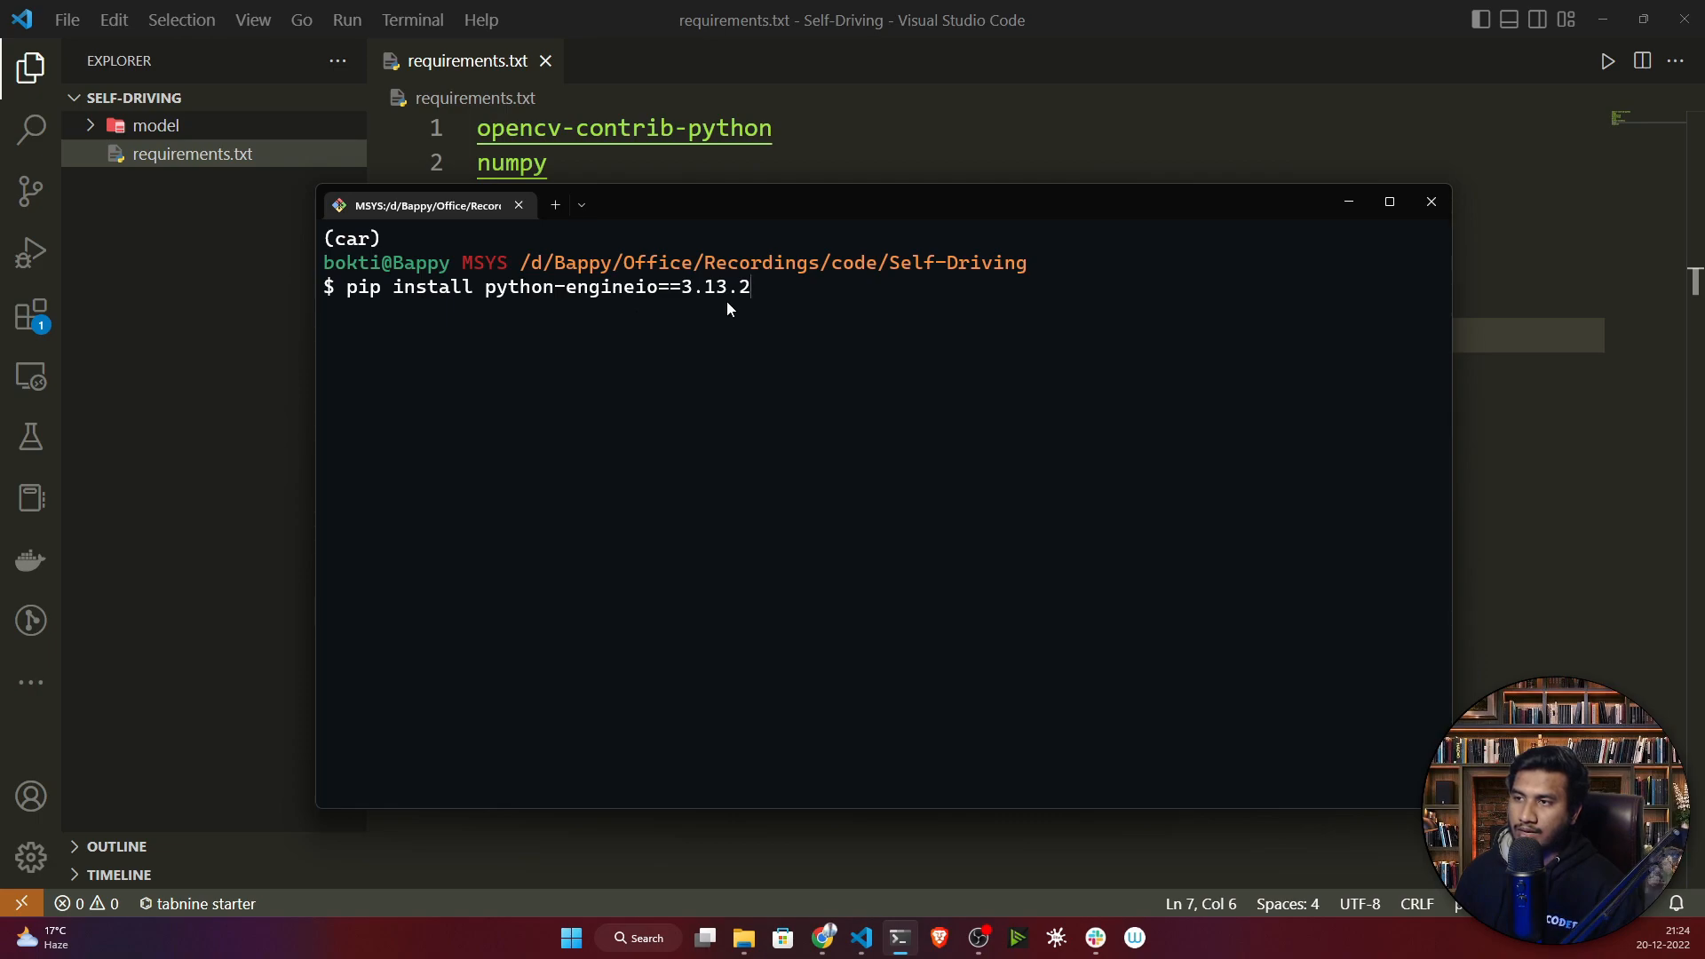
pyautogui.moveTo(778, 330)
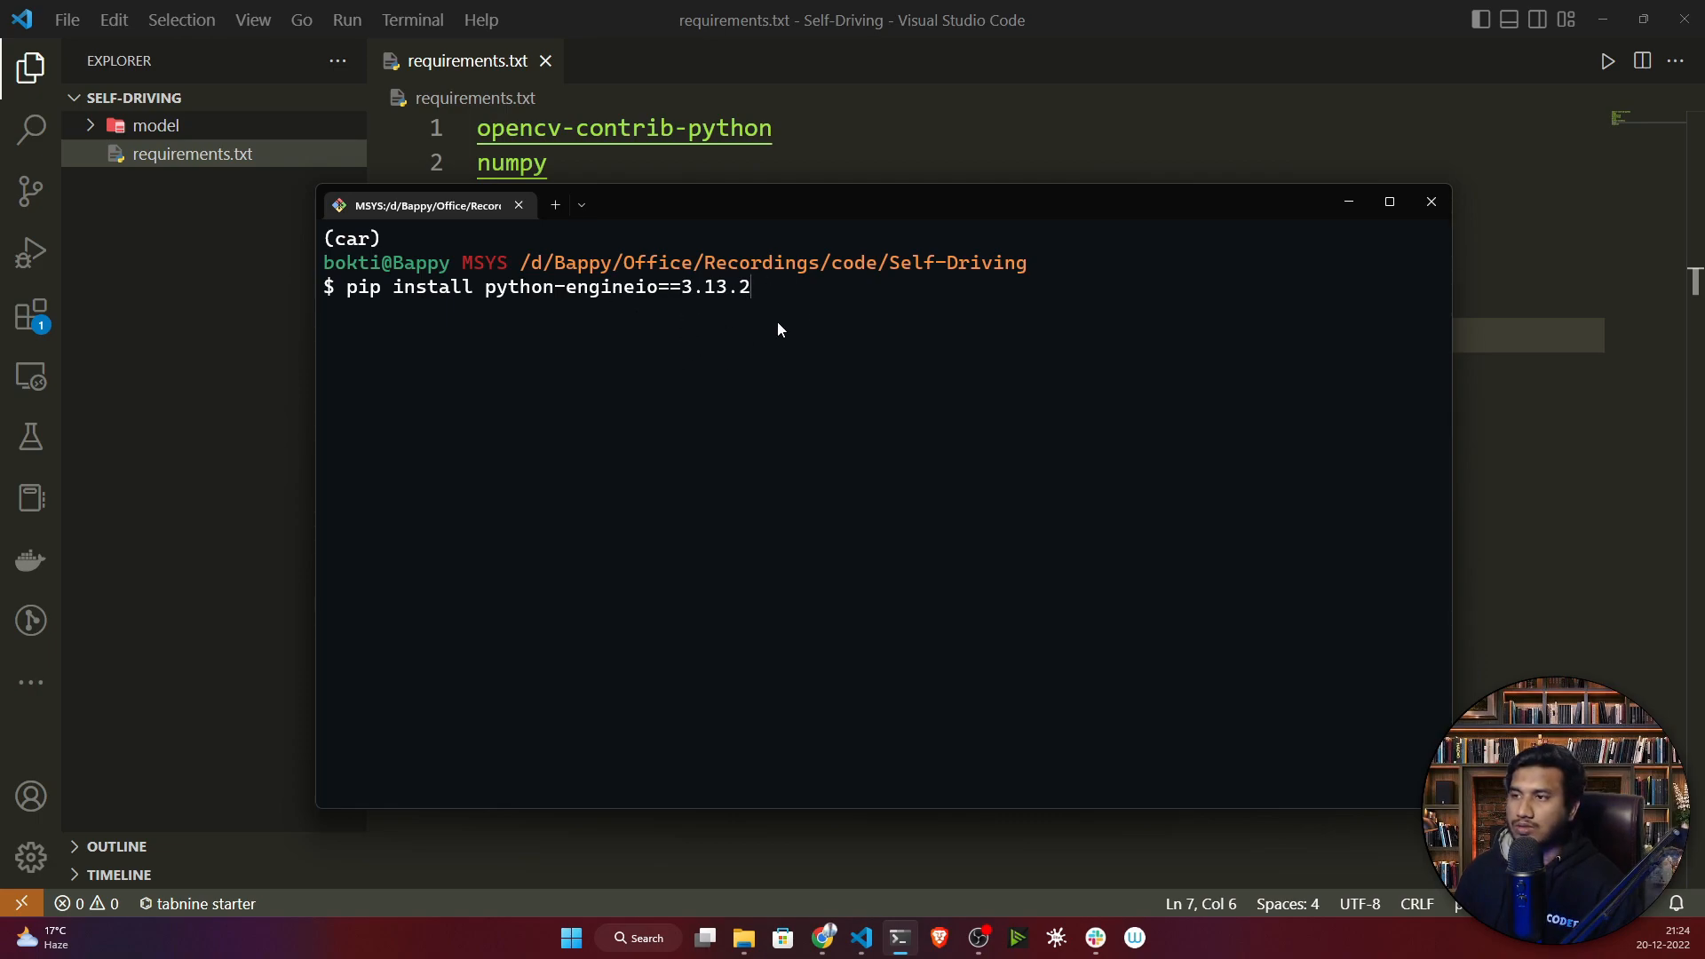
pyautogui.moveTo(751, 316)
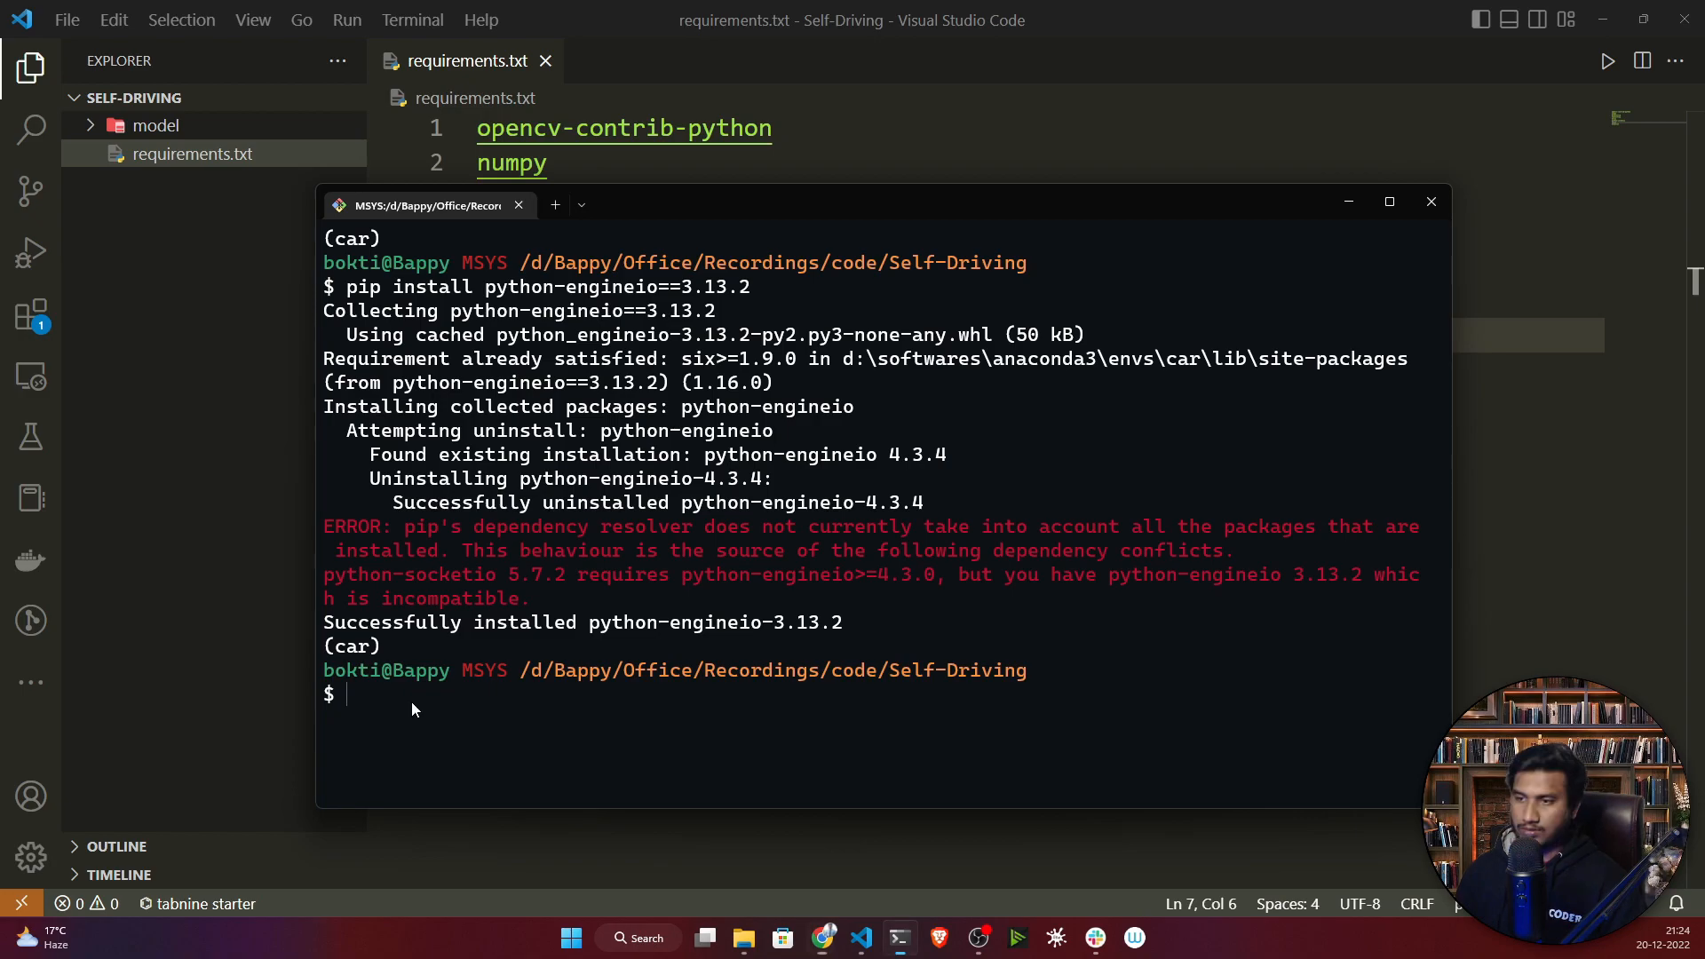
pyautogui.write('pip install python-socketio==4.6.1')
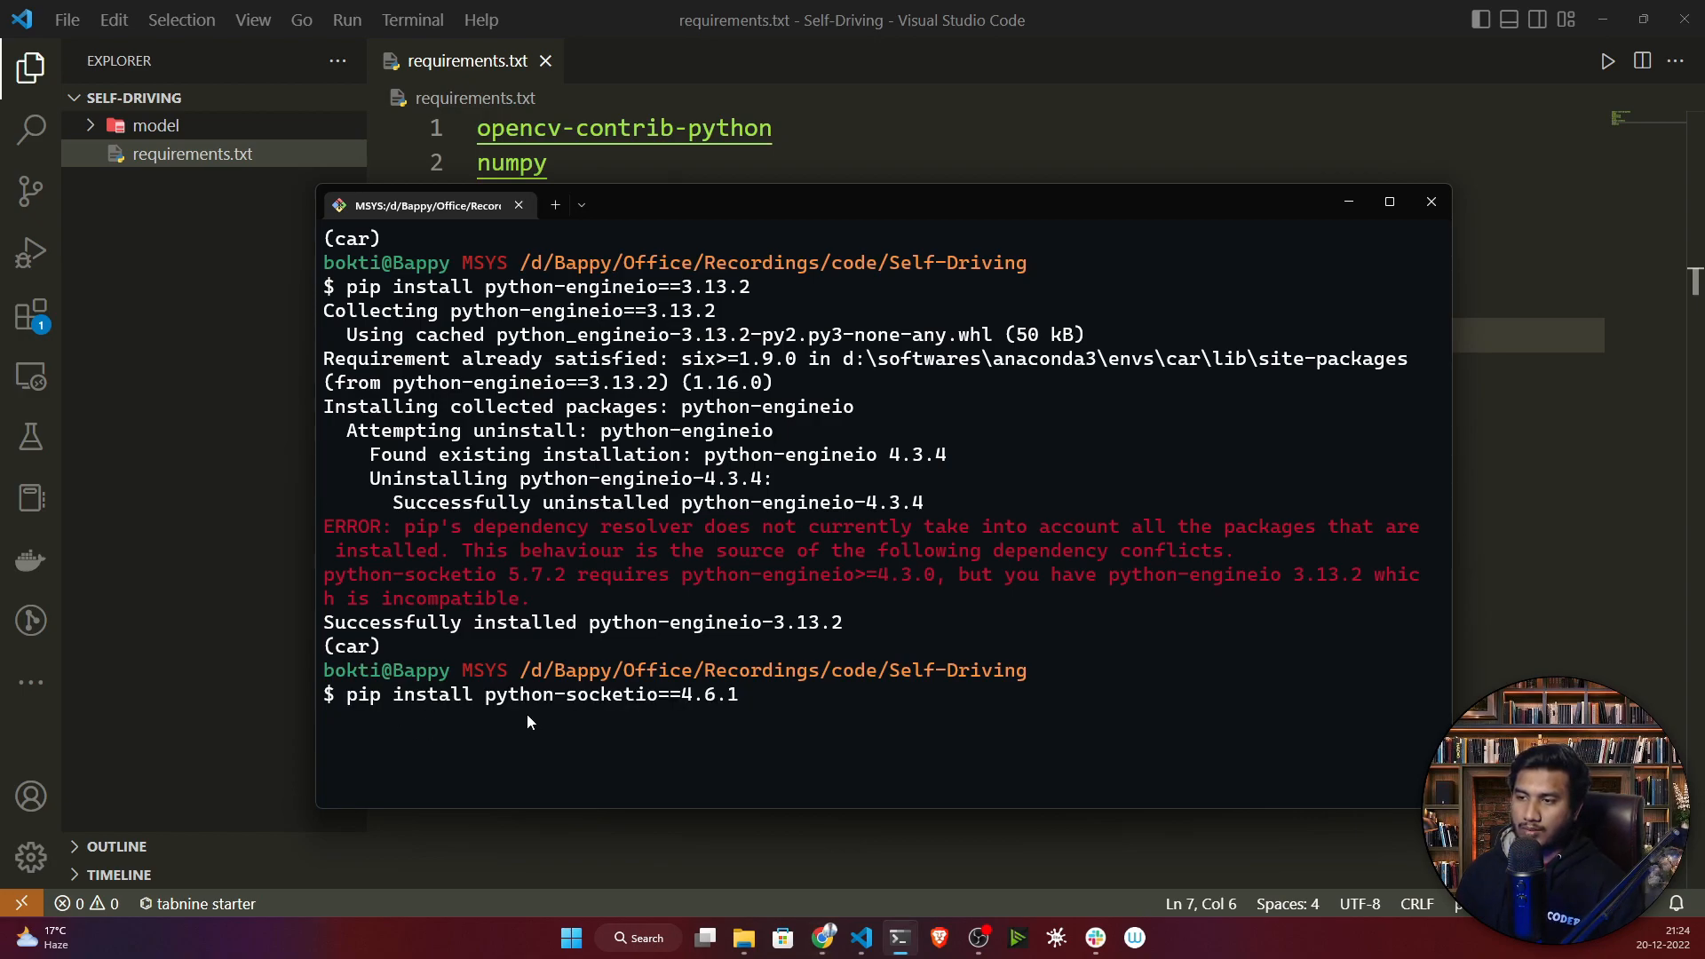
pyautogui.moveTo(682, 718)
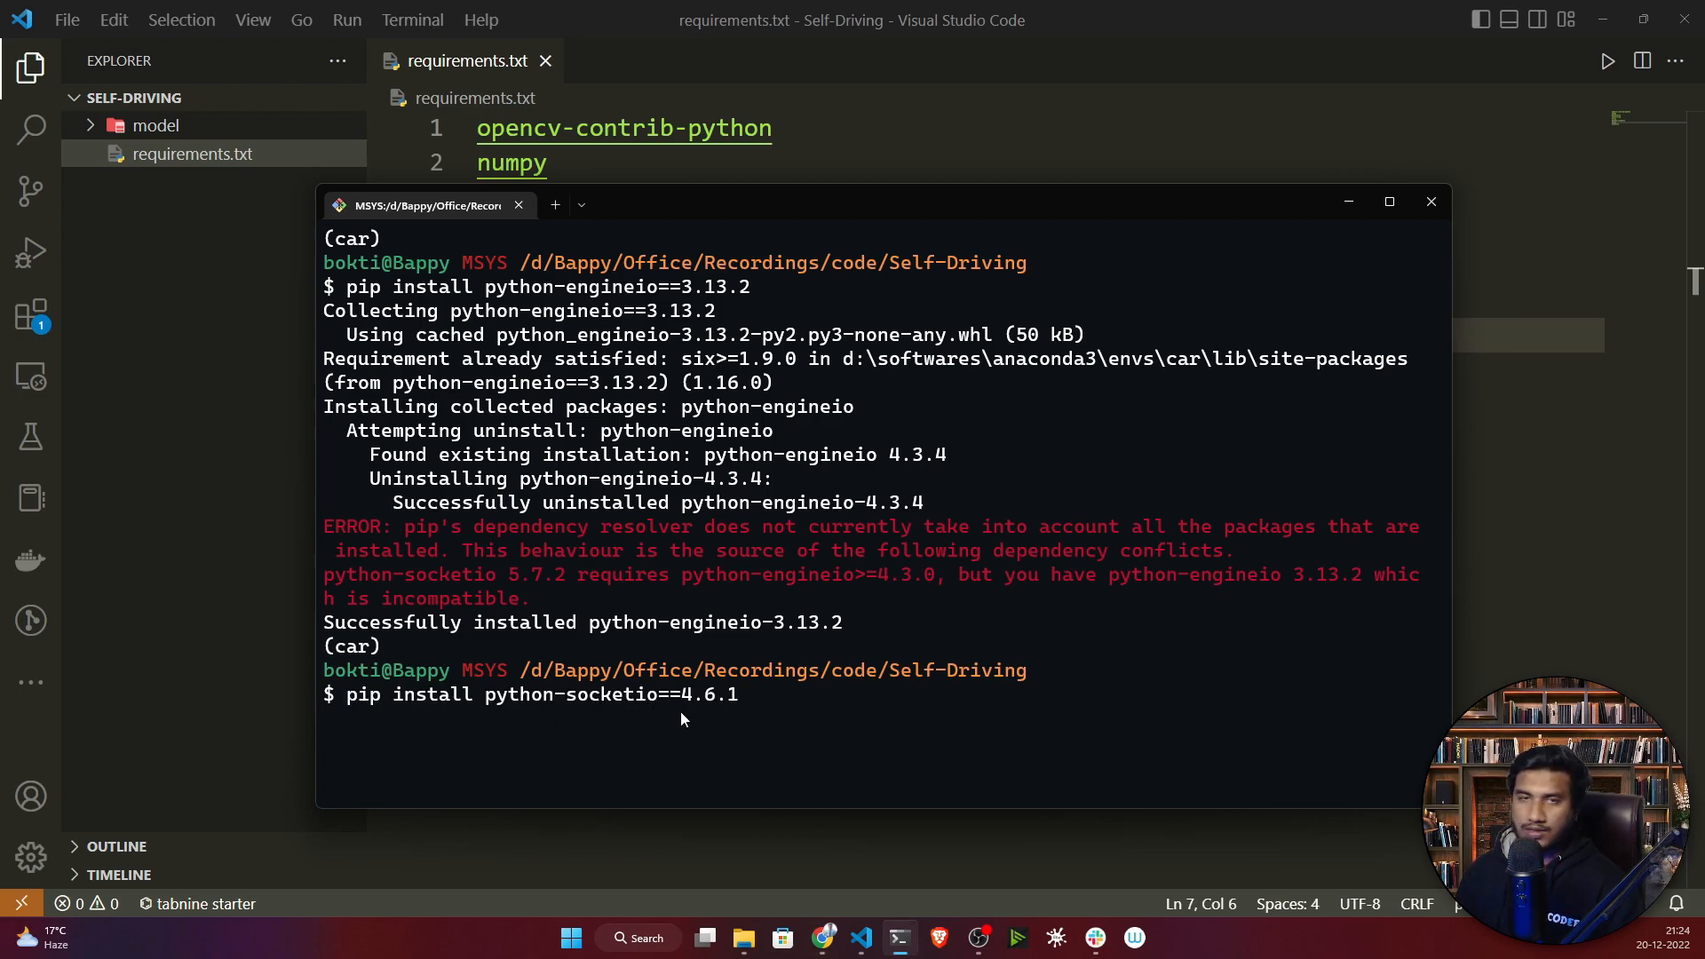